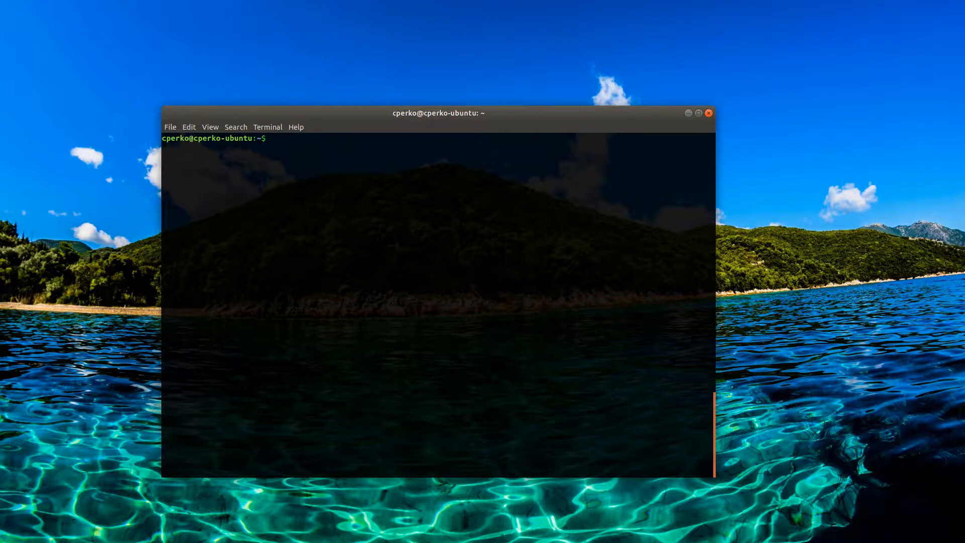
Log into MySQL as root, create the tailwind_theme database, and exit the monitor
type("mysql")
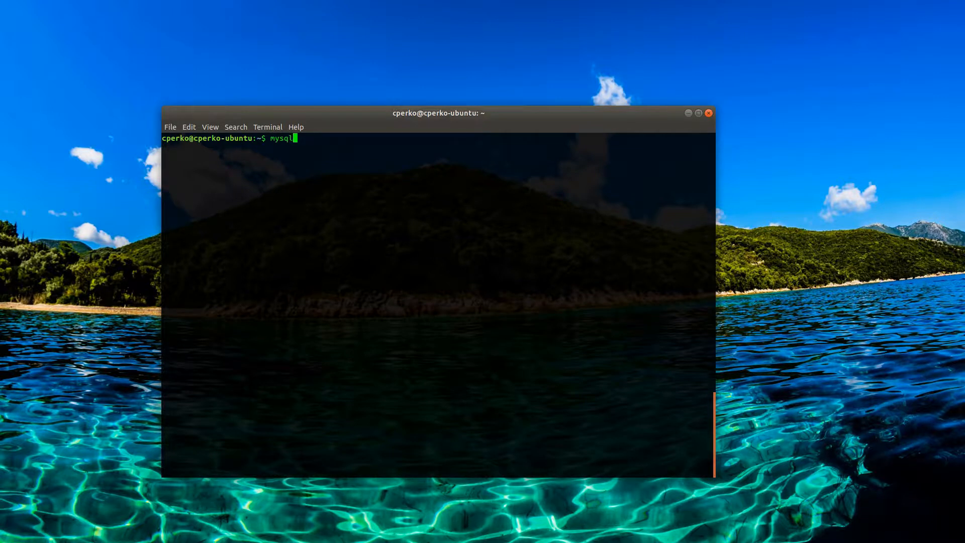
type("-u root -p")
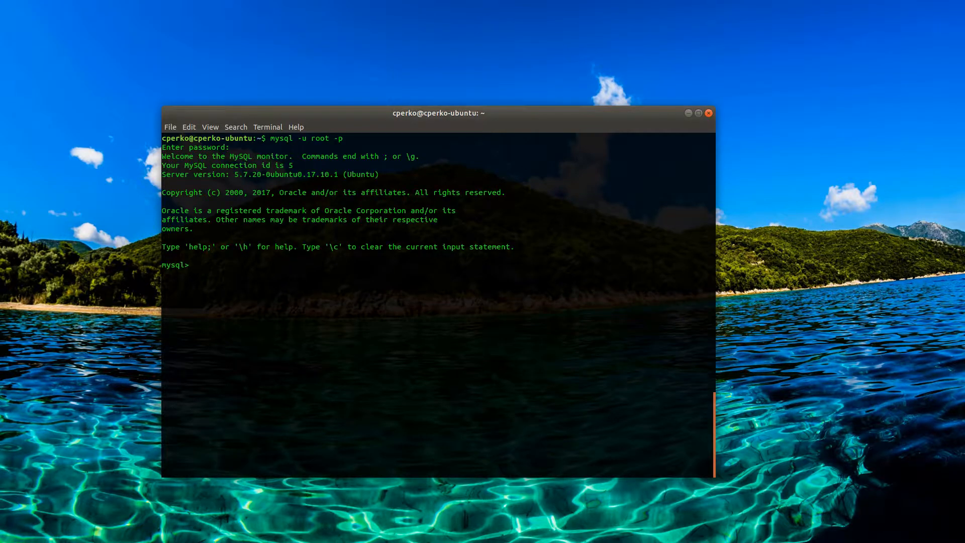
type("cre")
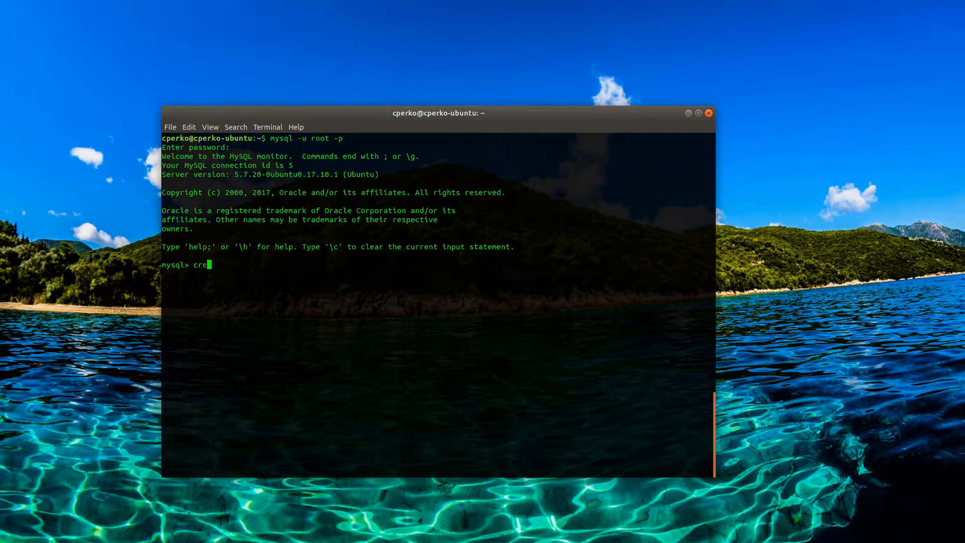
type("ate database")
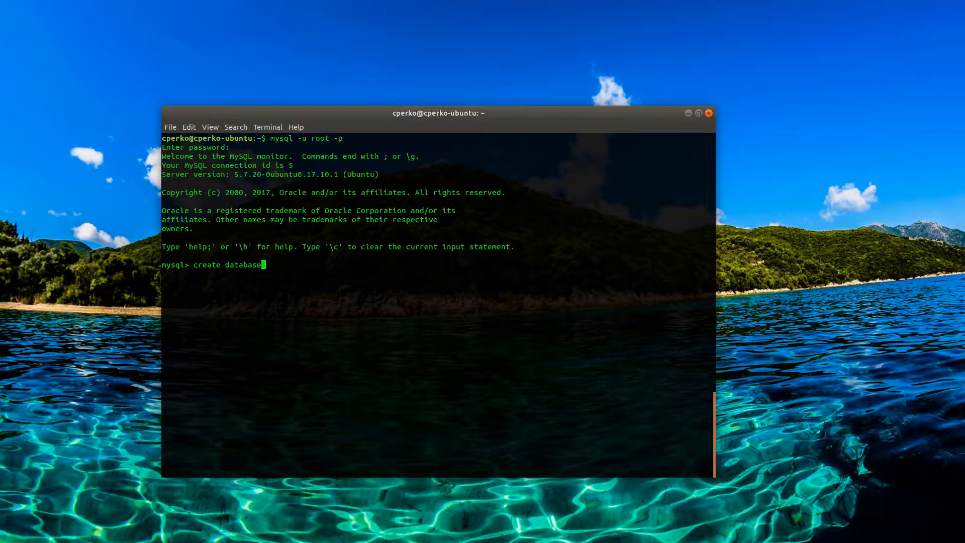
type("ta")
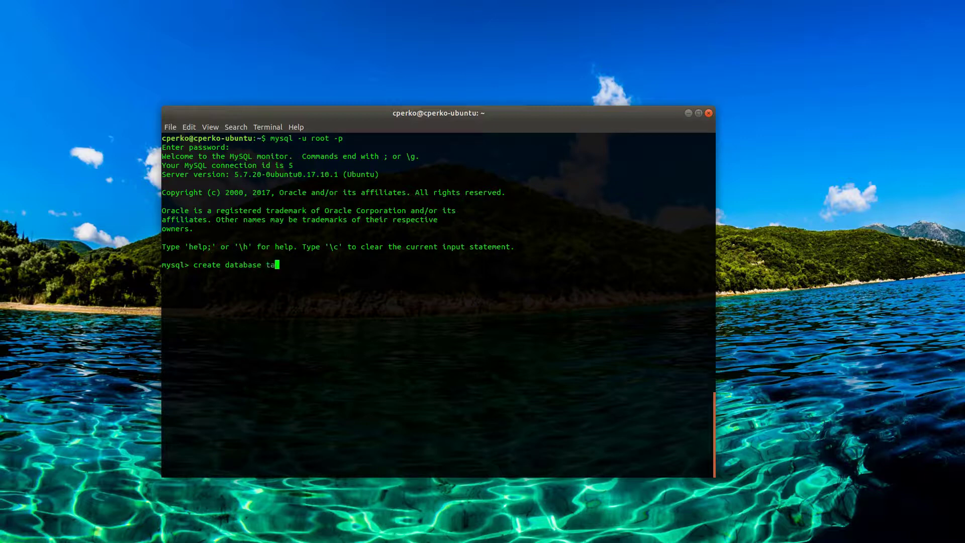
type("illwind_theme;")
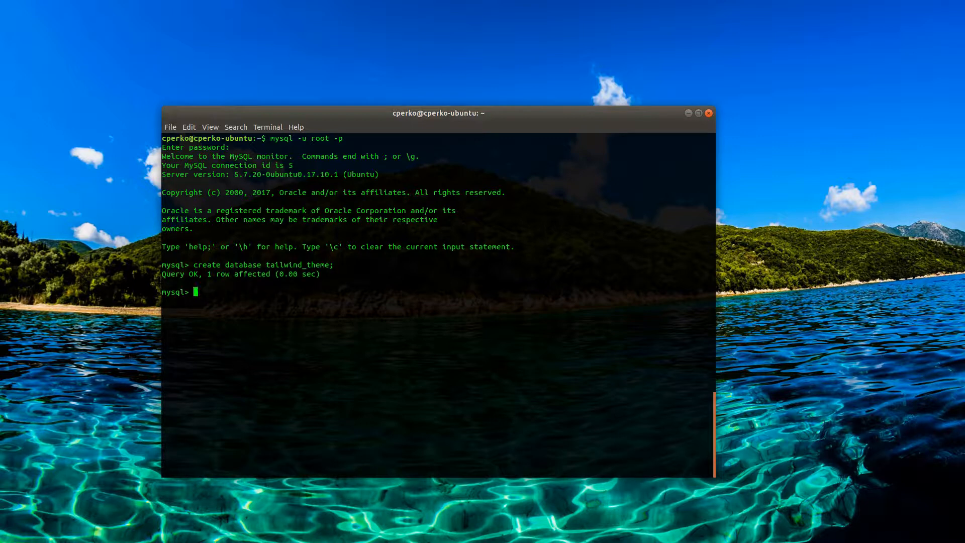
type("exit")
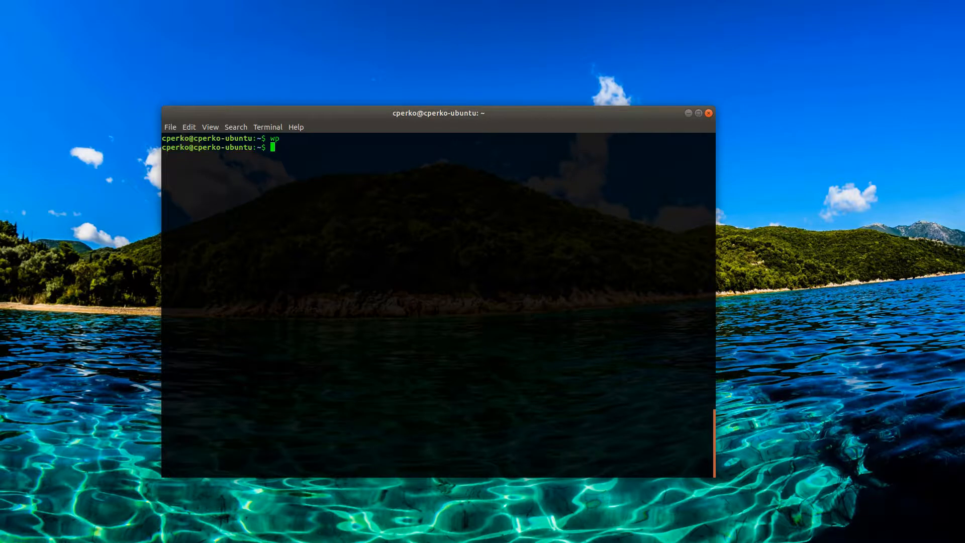
Run wp core and review the download subcommand's path option in its usage
type("wp core")
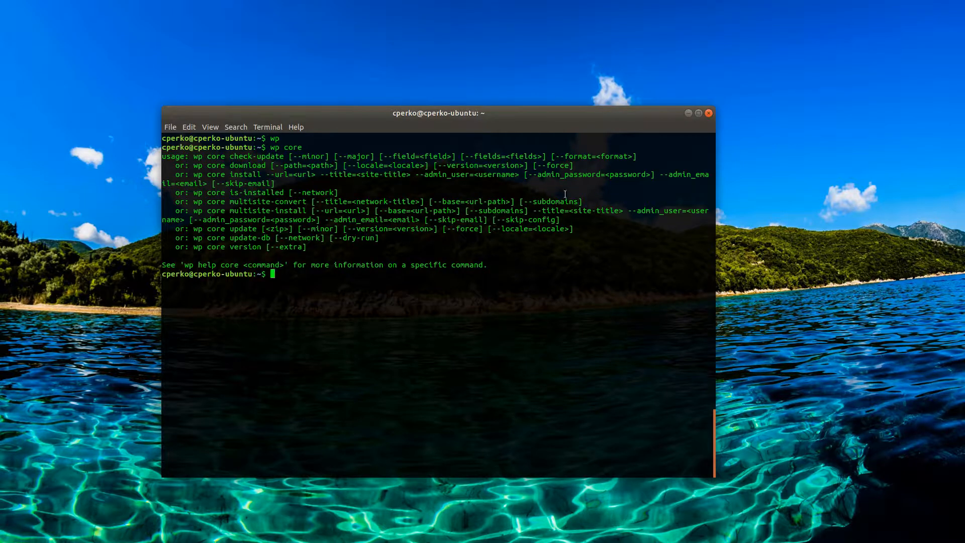
double_click(230, 164)
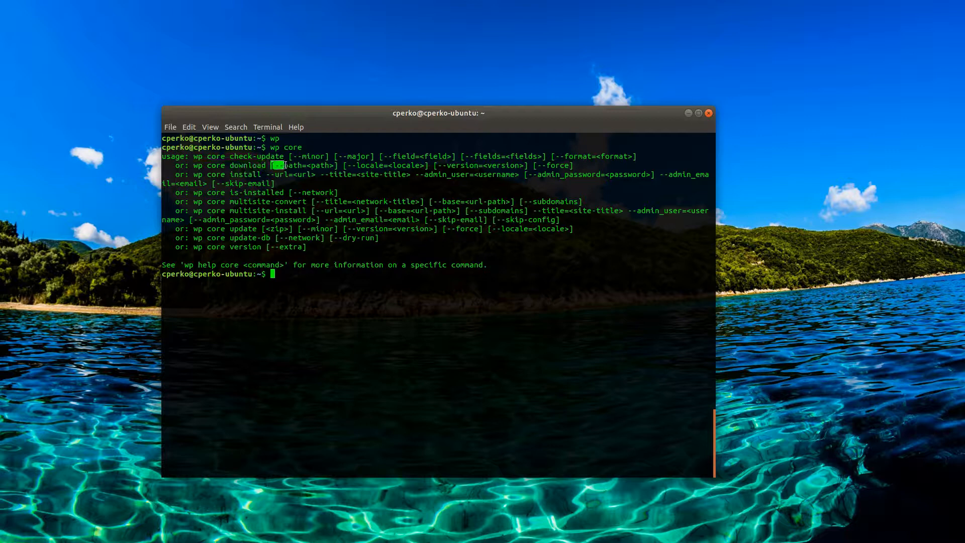
double_click(303, 165)
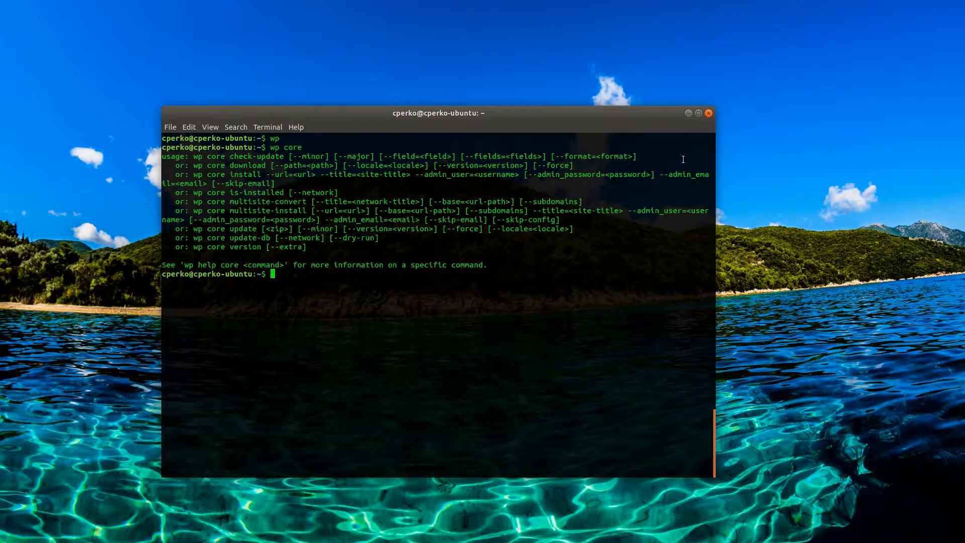
From projects, run wp core download with --path="tailwind-wordpress"
type("cd projects/")
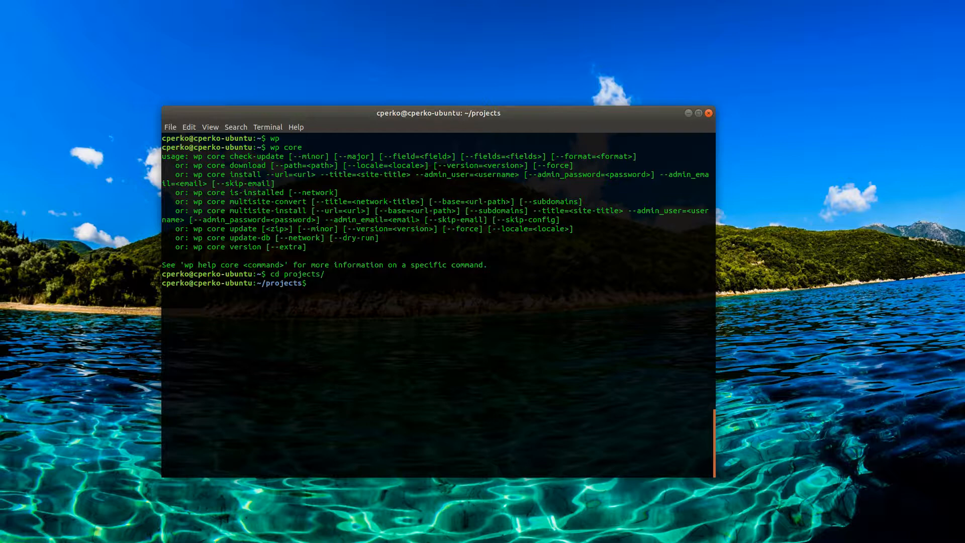
type("wp core download")
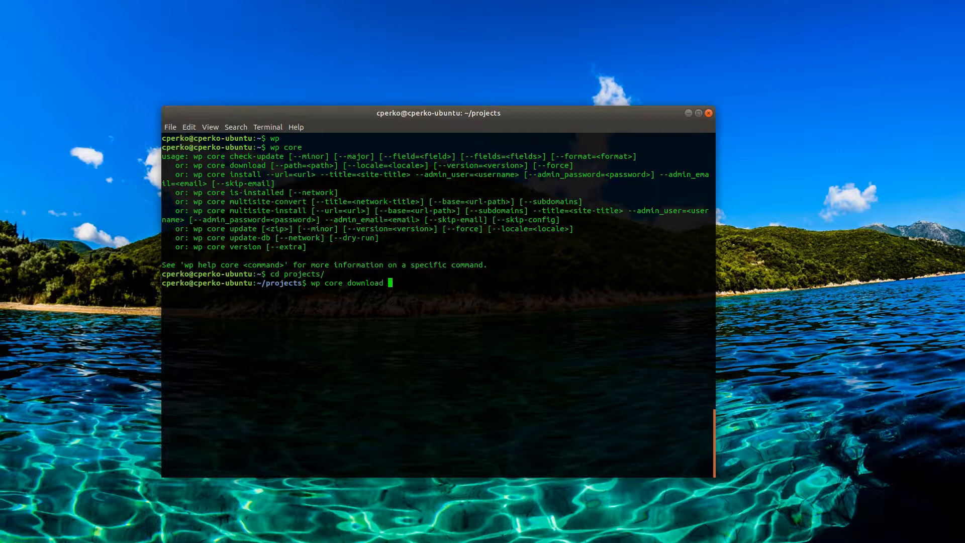
type("--path=\"\"")
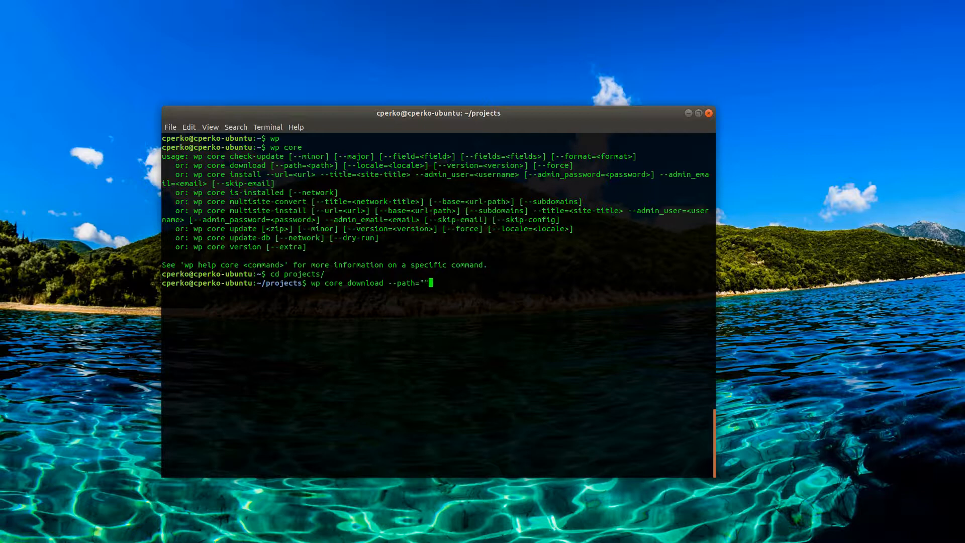
key("BackSpace")
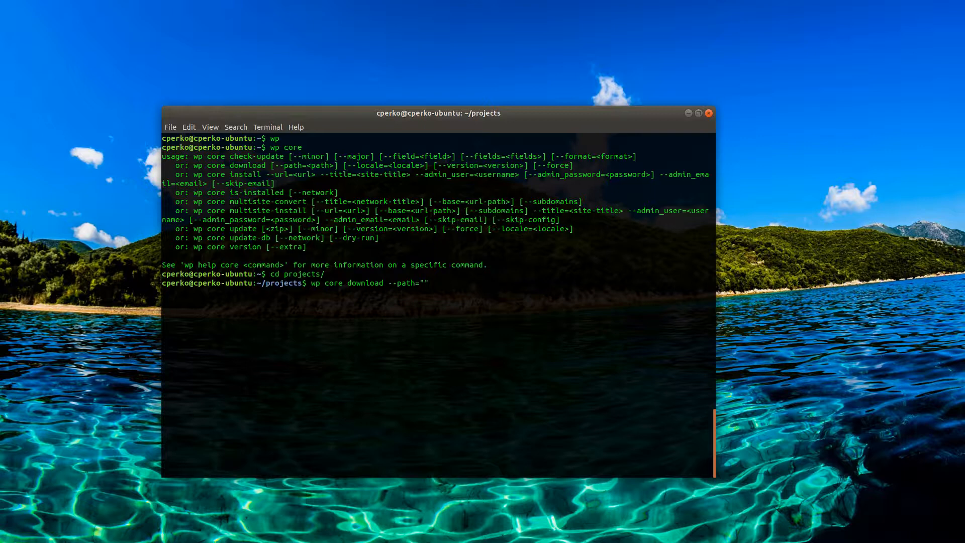
type("tailwind")
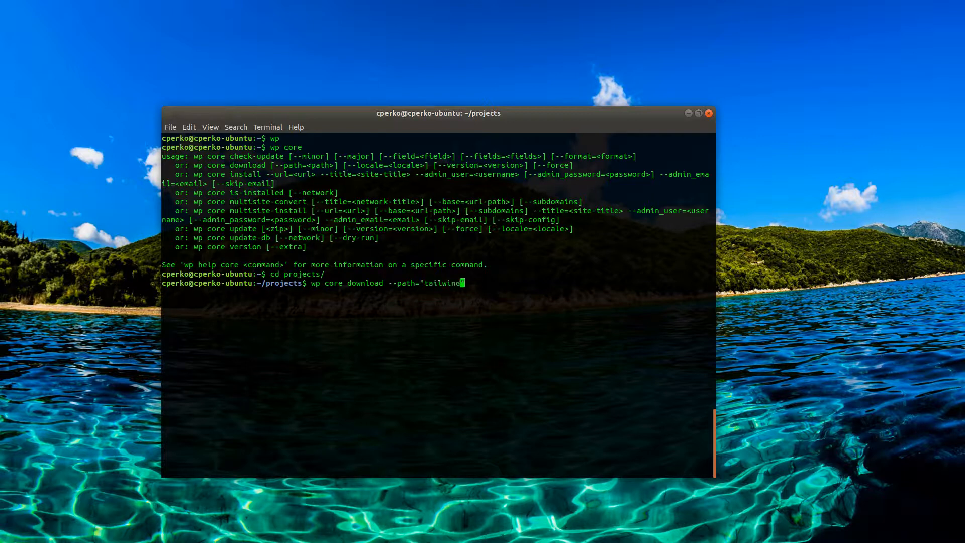
type("-wordpress")
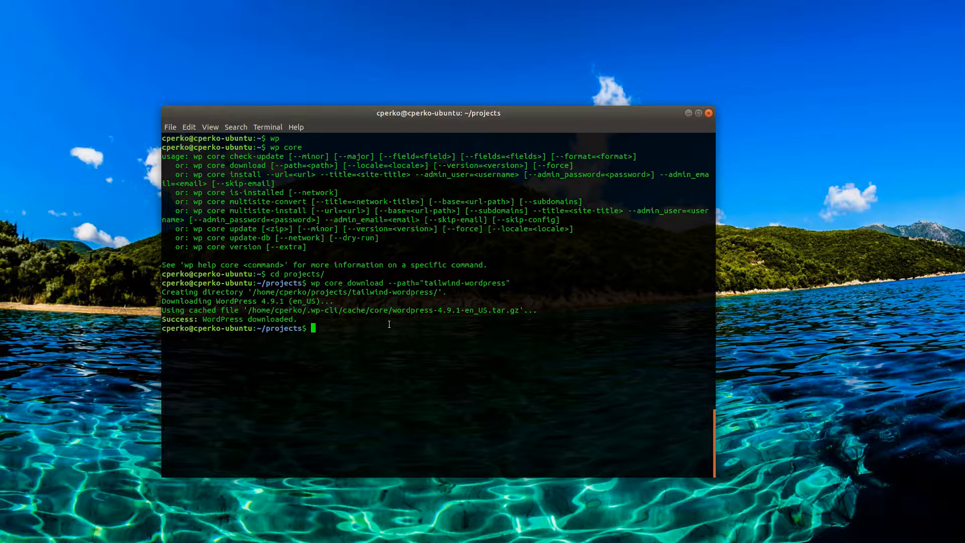
mouse_move(726, 301)
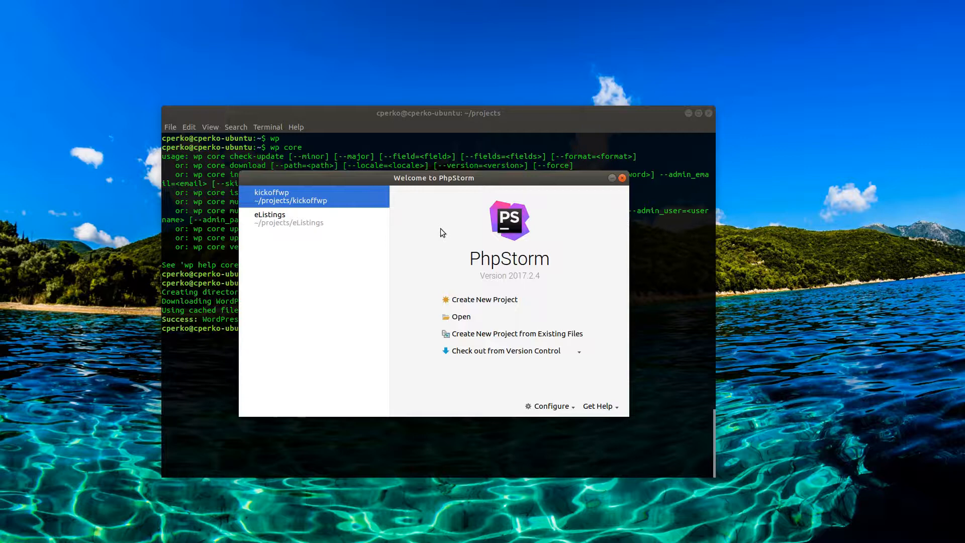
mouse_move(464, 318)
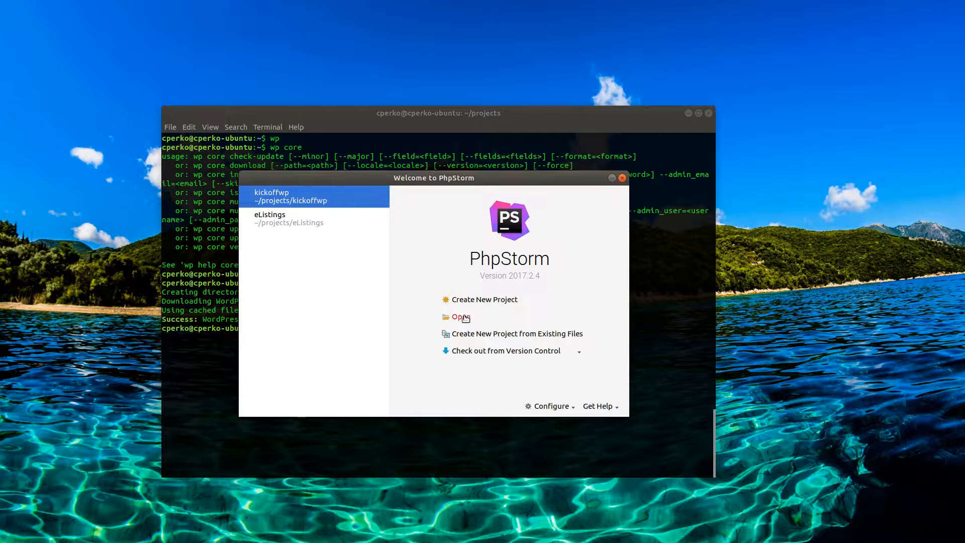
Open the projects/tailwind-wordpress folder from the PhpStorm welcome screen
left_click(456, 316)
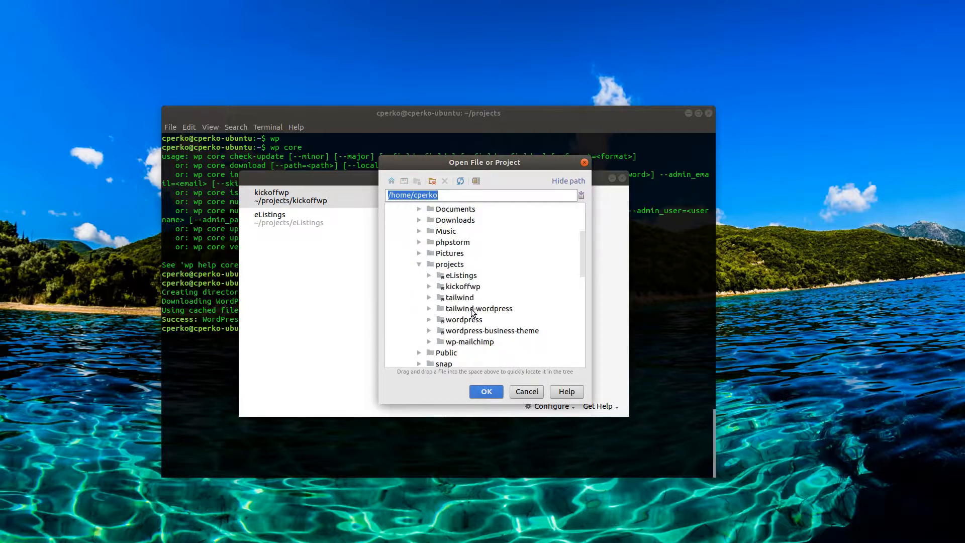
left_click(478, 308)
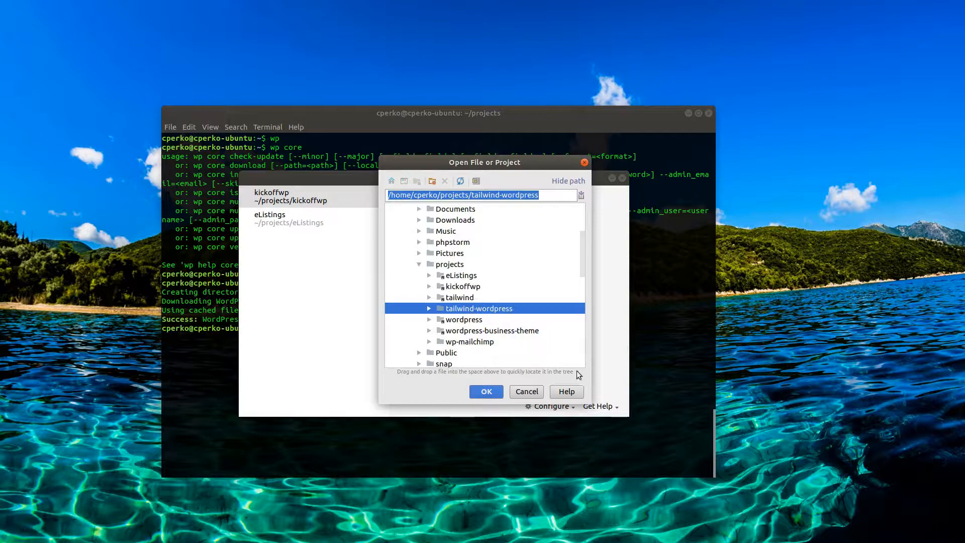
left_click(486, 392)
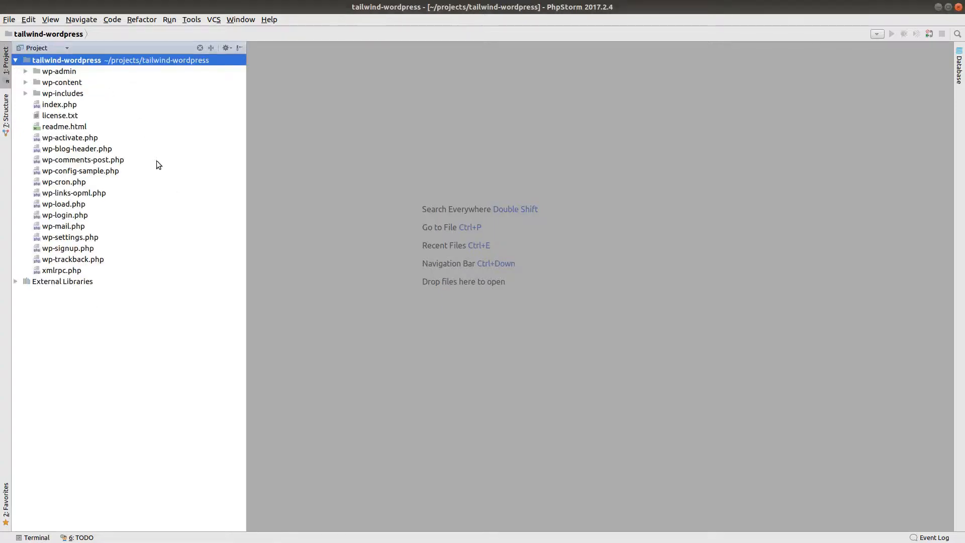
Open wp-config-sample.php and refactor-rename it to wp-config.php
left_click(80, 170)
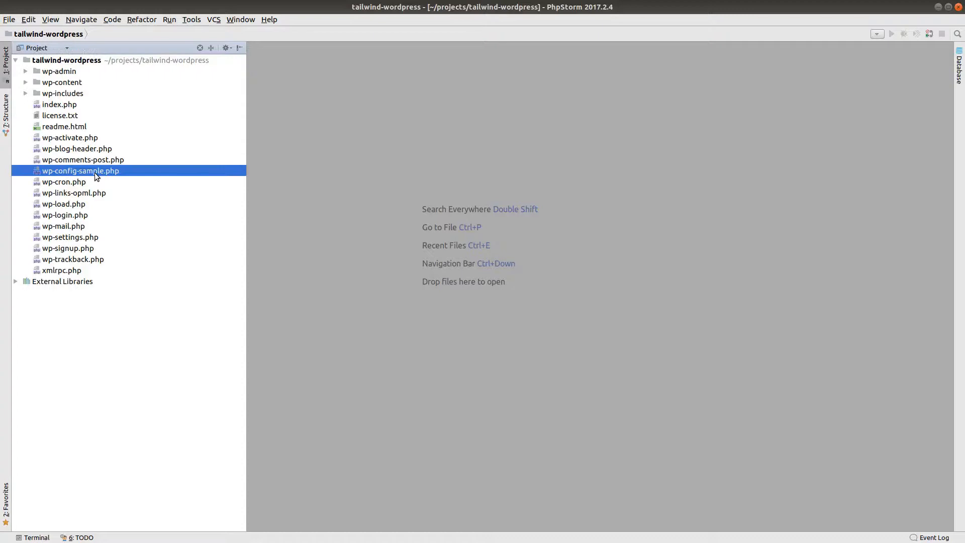
double_click(80, 170)
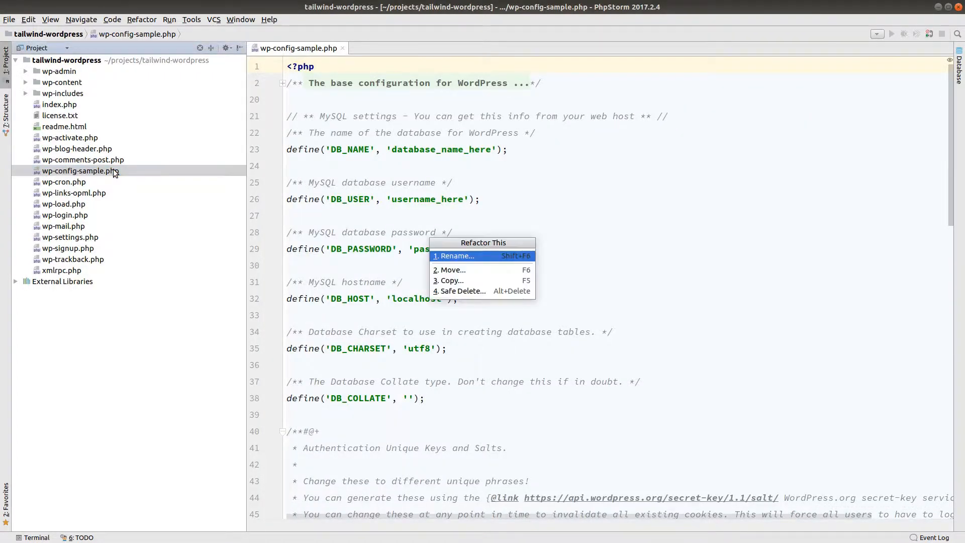
left_click(456, 256)
type("wp-config.php")
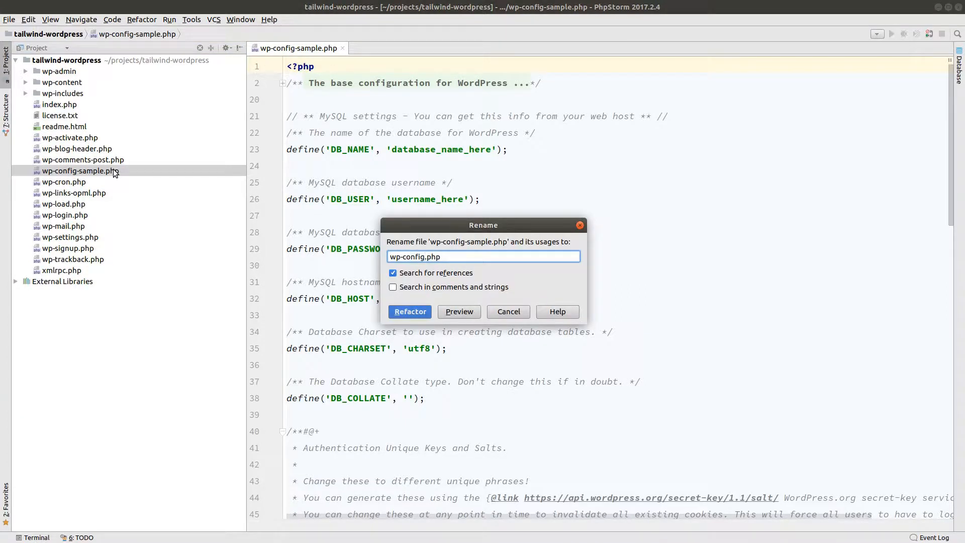
left_click(409, 311)
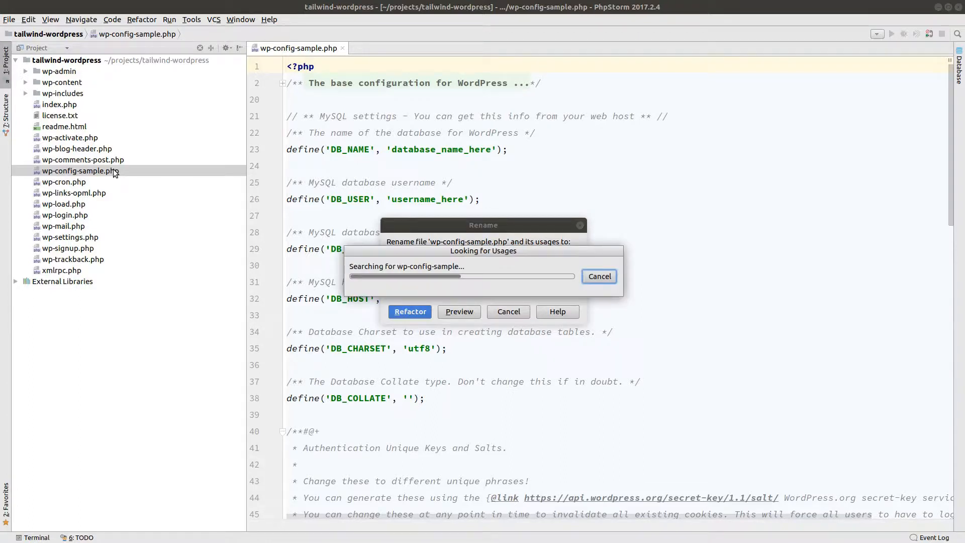
left_click(410, 312)
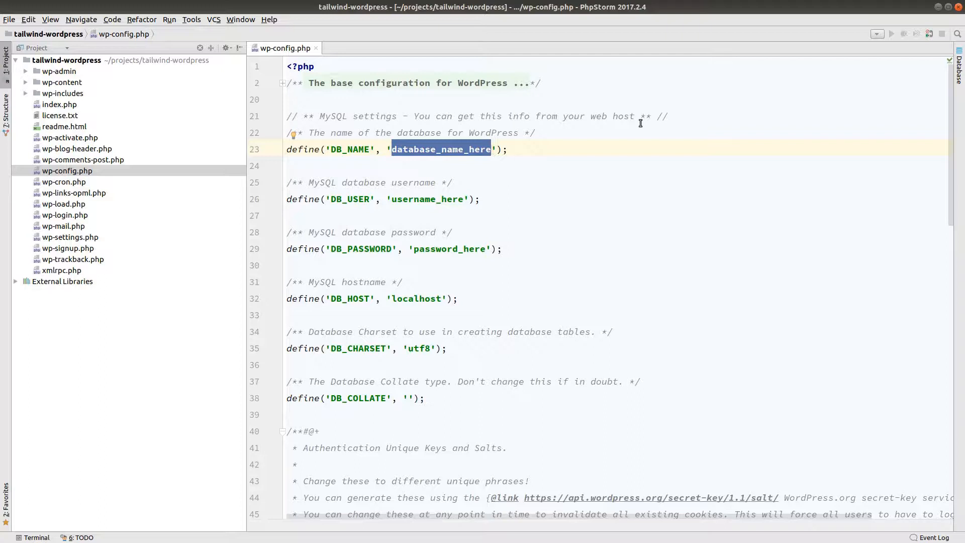
Set DB_NAME to tailwind_theme, DB_USER to root, clear DB_PASSWORD, and set WP_DEBUG true
type("tailwind_")
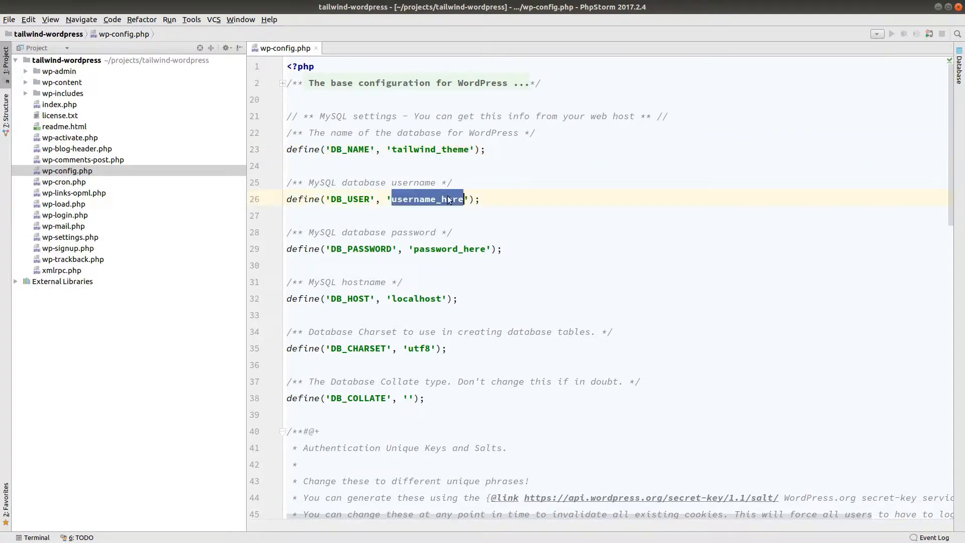
type("root")
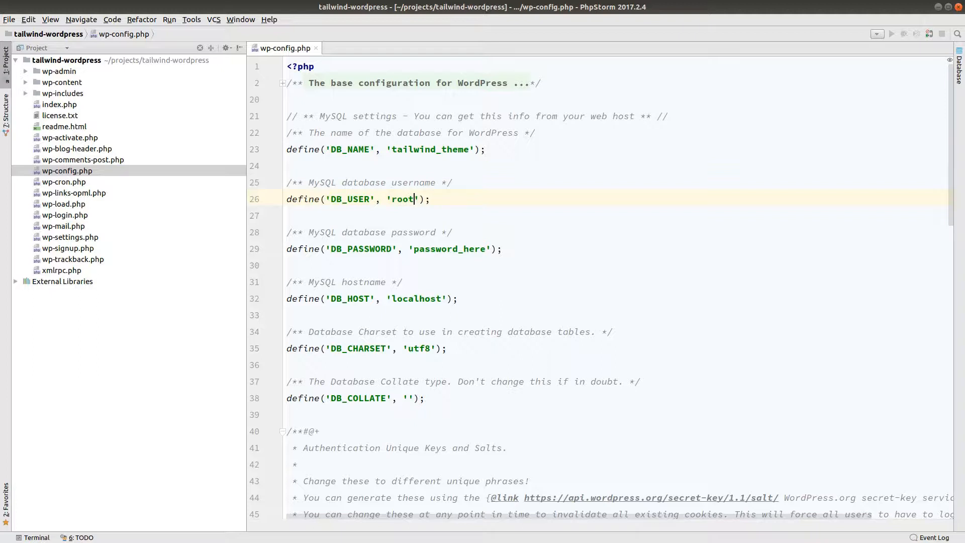
left_click(434, 262)
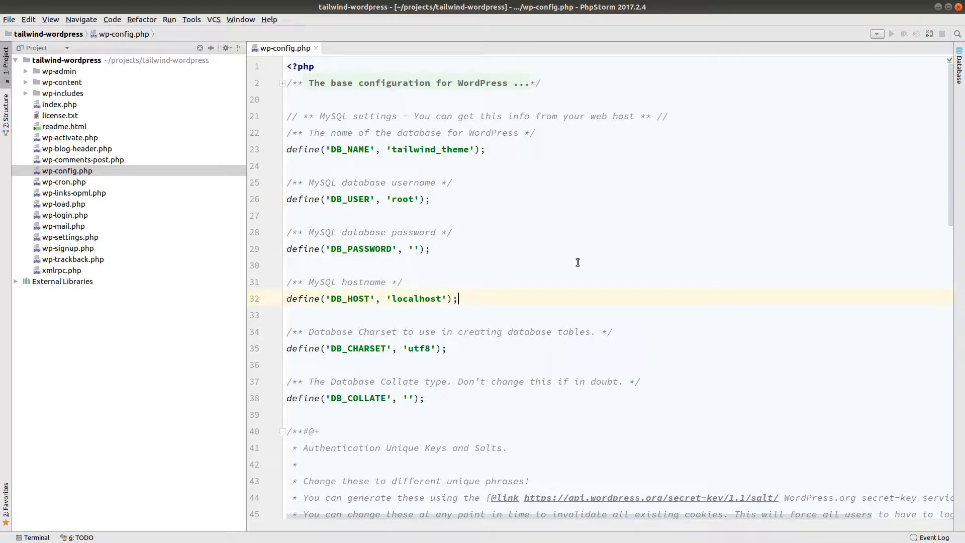
scroll("down", 3)
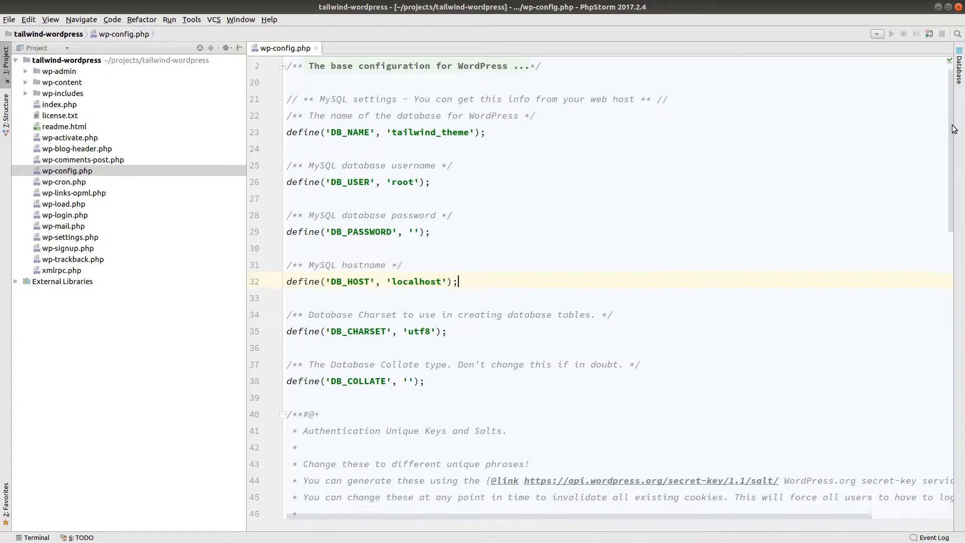
scroll("down", 3)
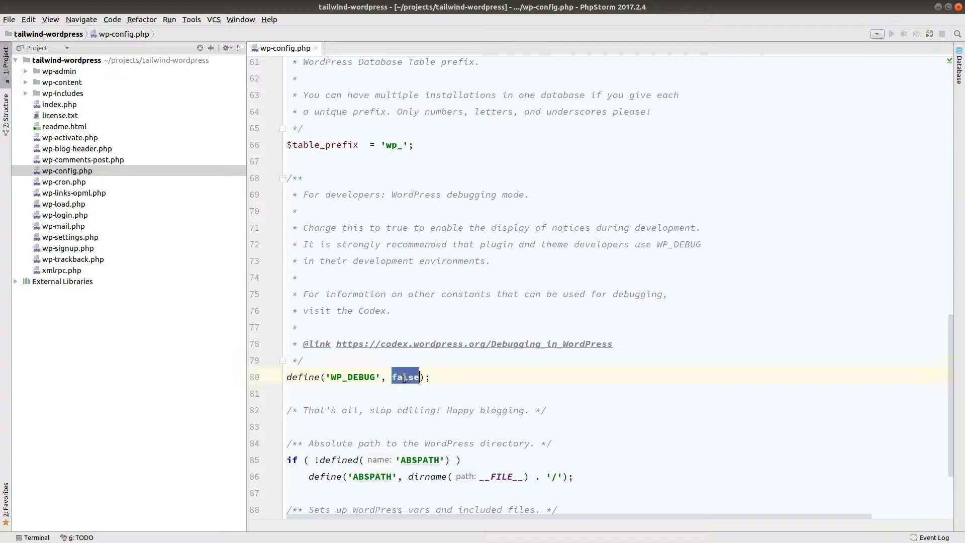
type("tur")
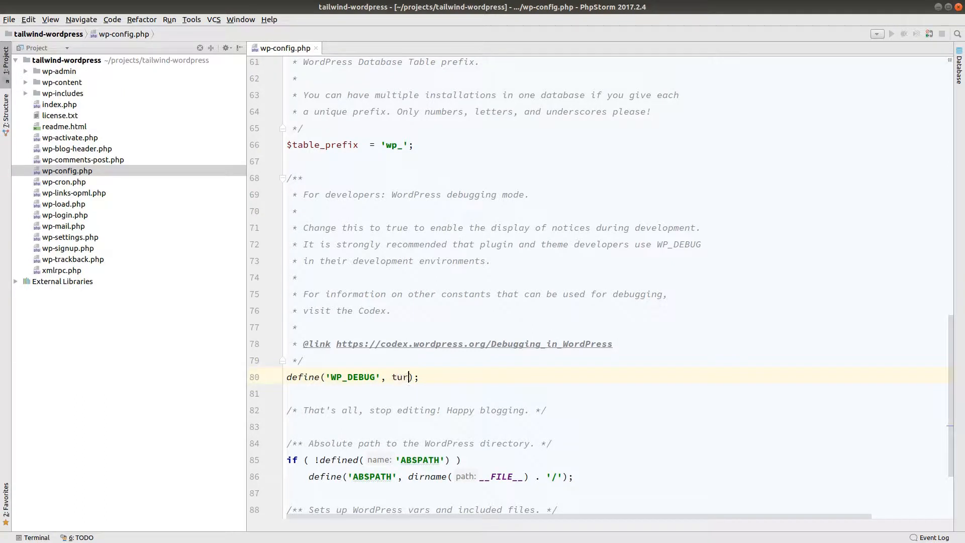
type("e")
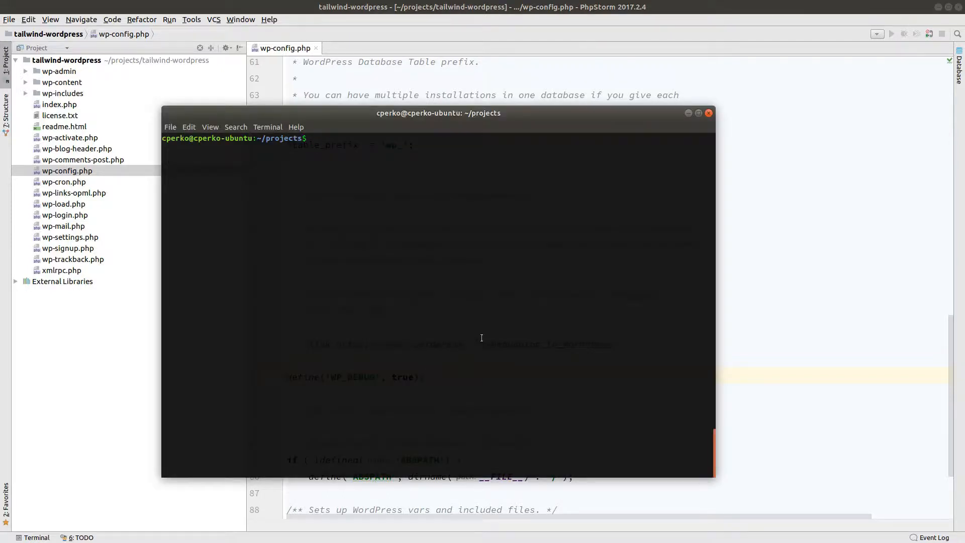
Enter the tailwind-wordpress folder, list its contents, and run wp server
type("cd")
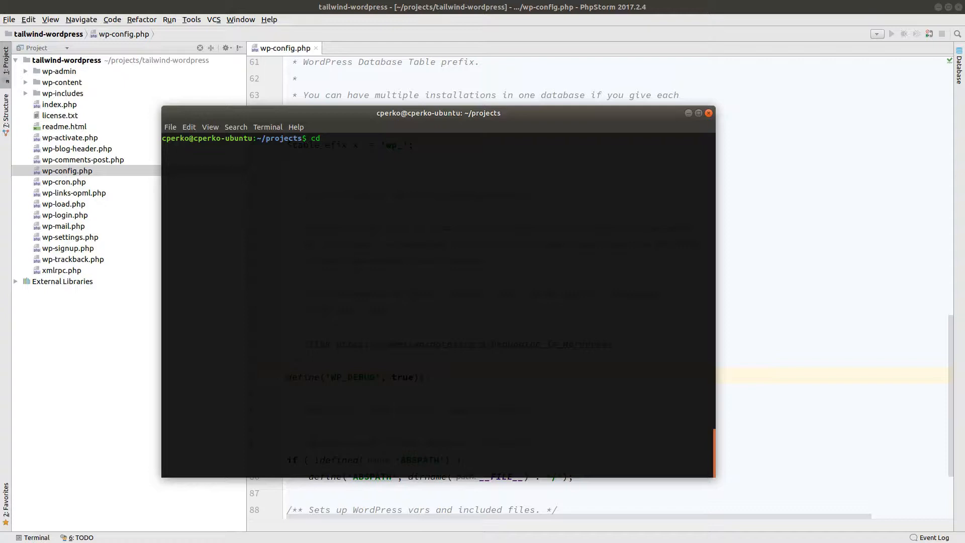
type("tailwi")
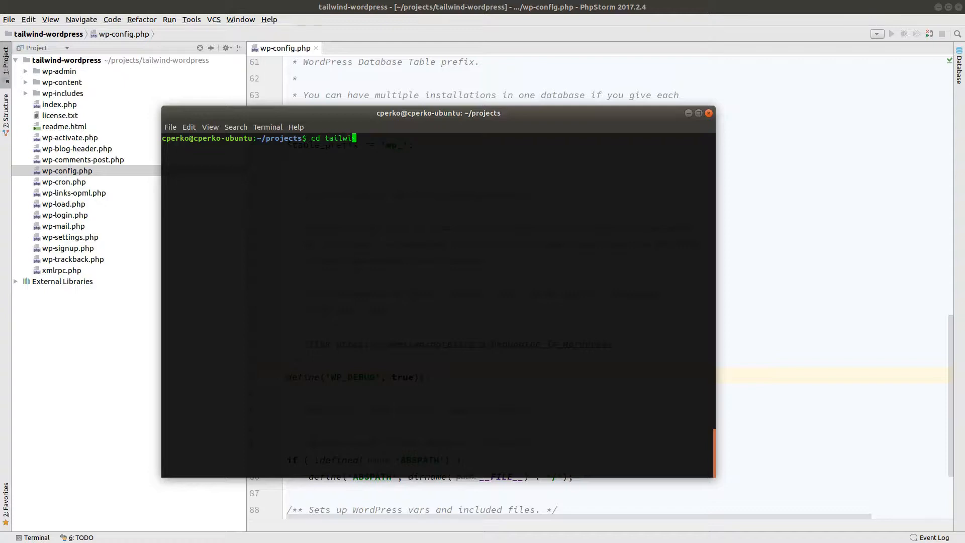
key("Return")
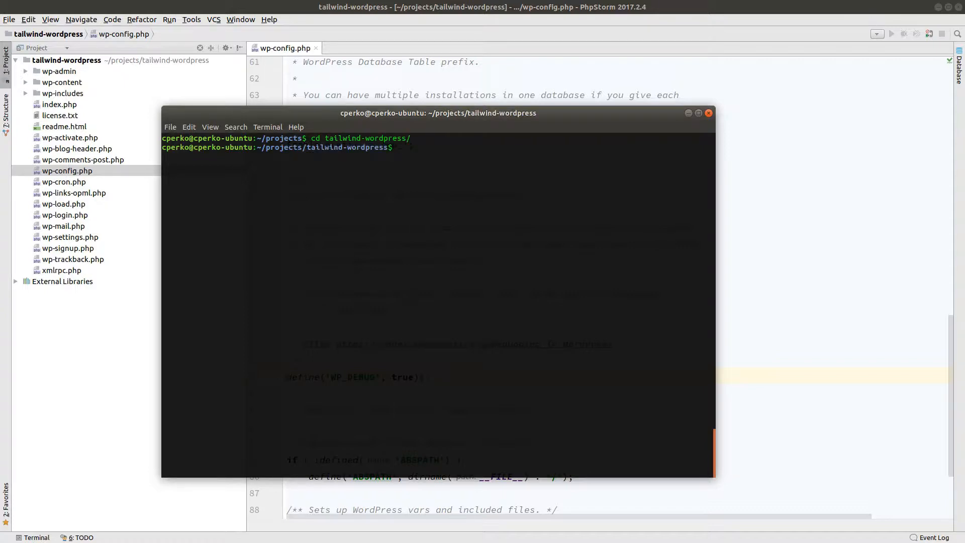
type("ls")
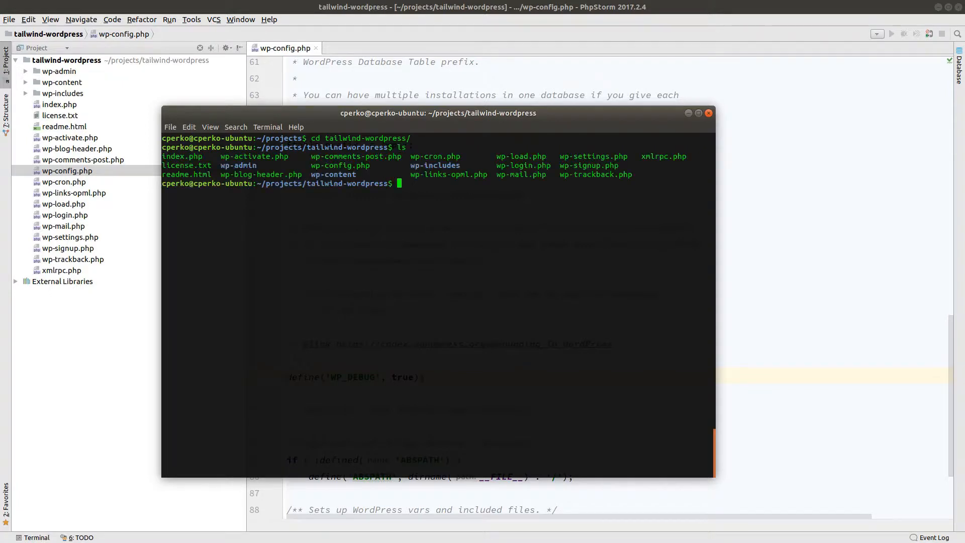
double_click(340, 165)
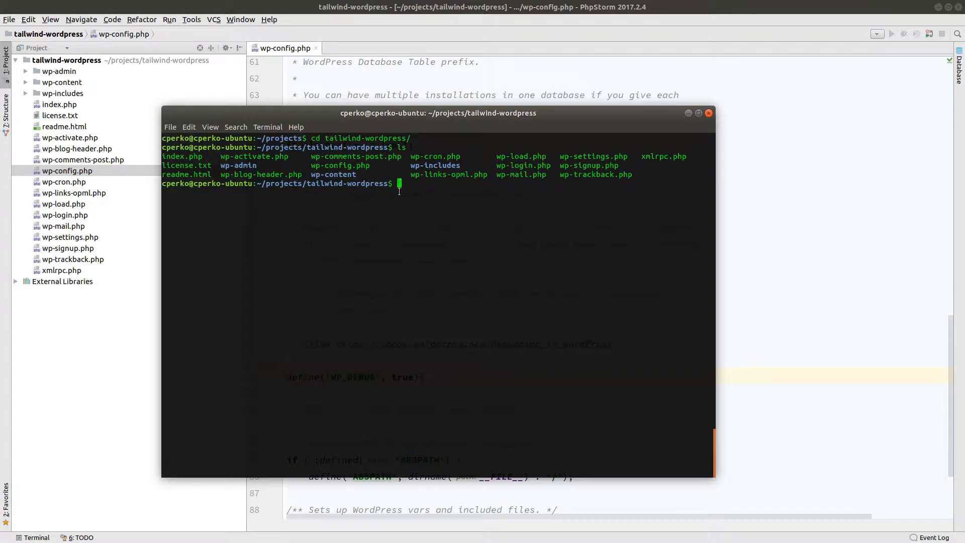
type("wp server")
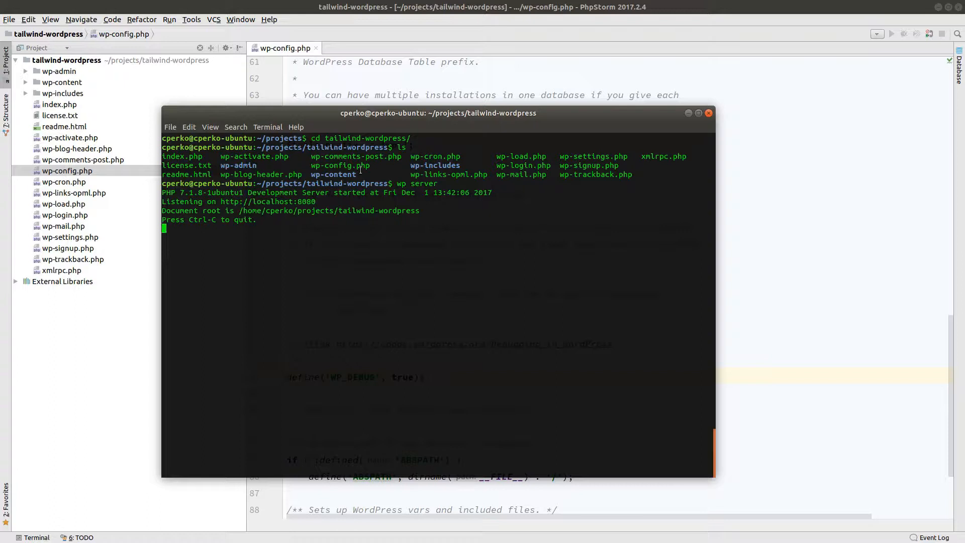
mouse_move(320, 205)
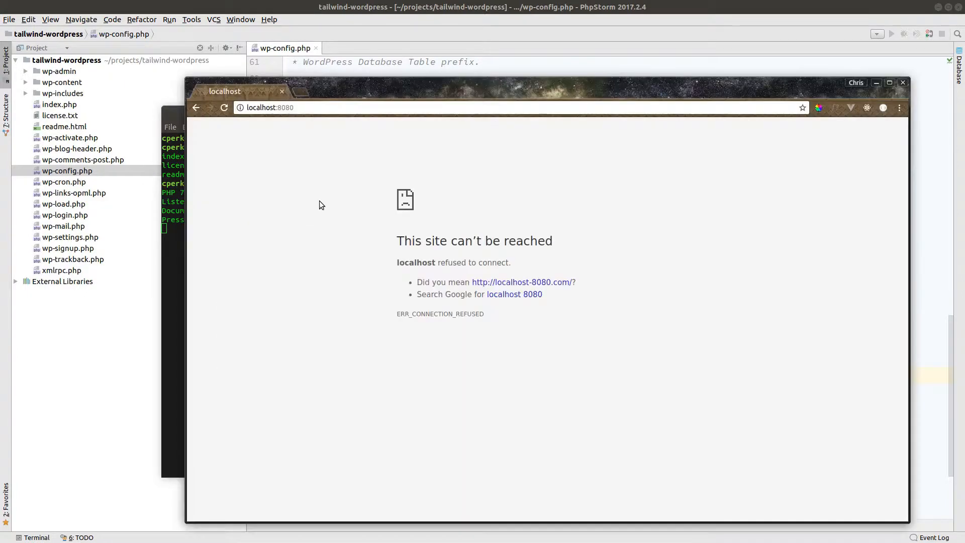
Install WordPress in English (US) with a weak password accepted and search indexing discouraged
left_click(224, 107)
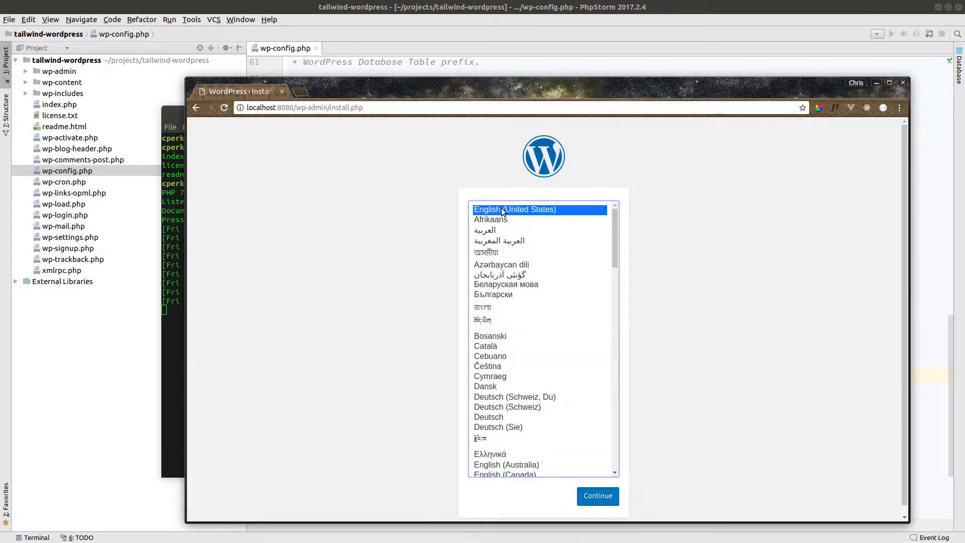
left_click(597, 496)
type("TailwindCSS Theme")
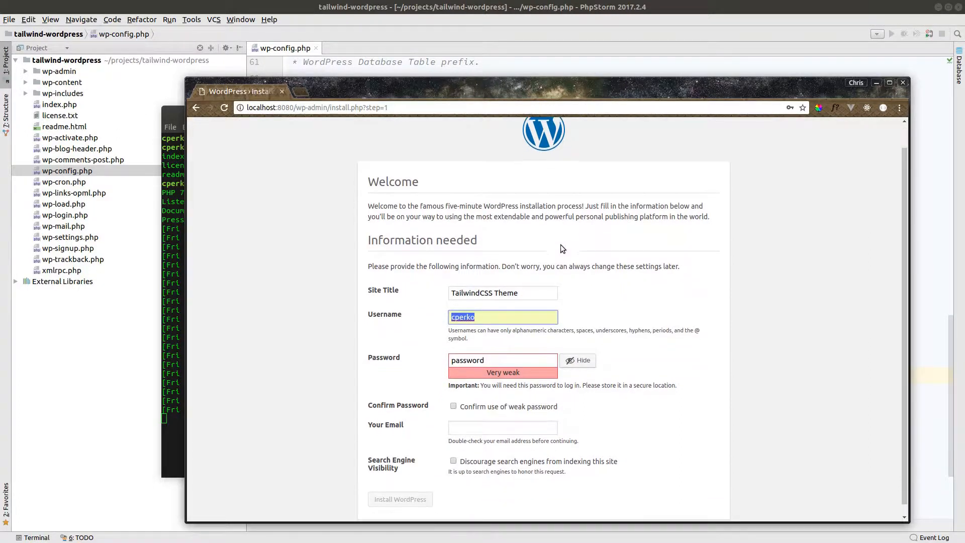
left_click(503, 361)
type("chr")
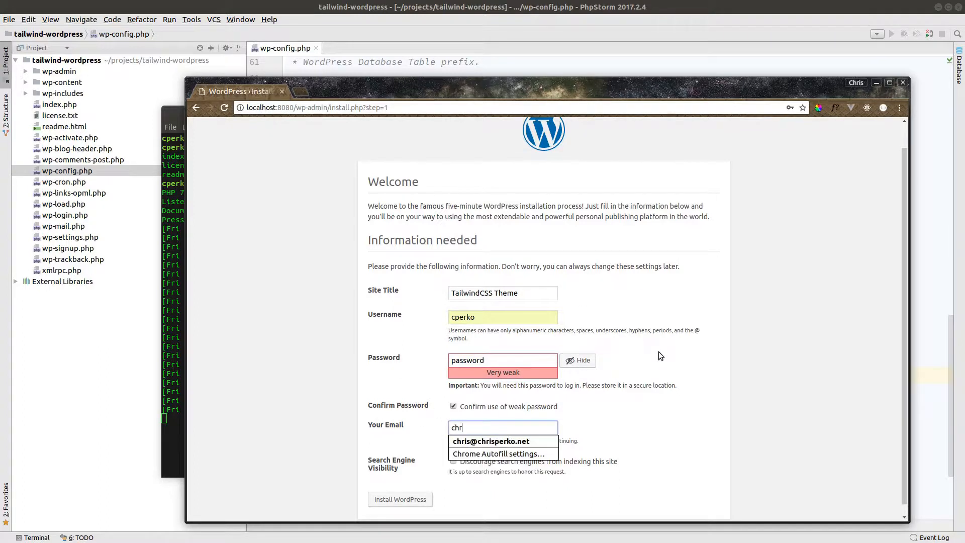
left_click(490, 441)
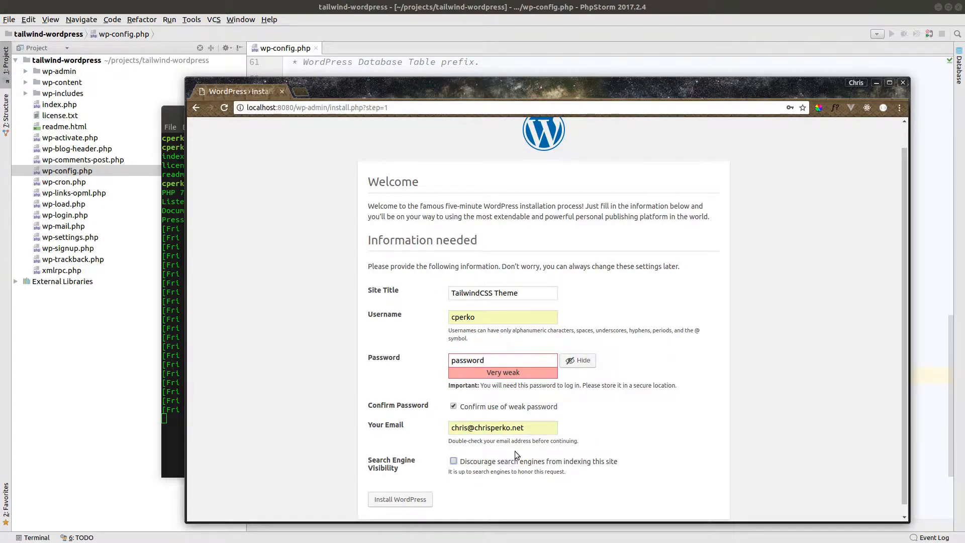
left_click(454, 461)
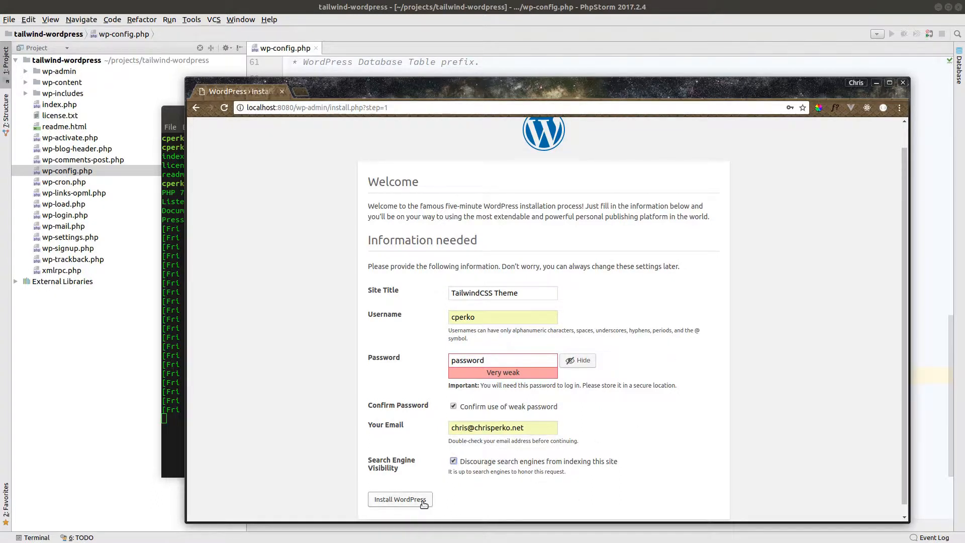
left_click(400, 499)
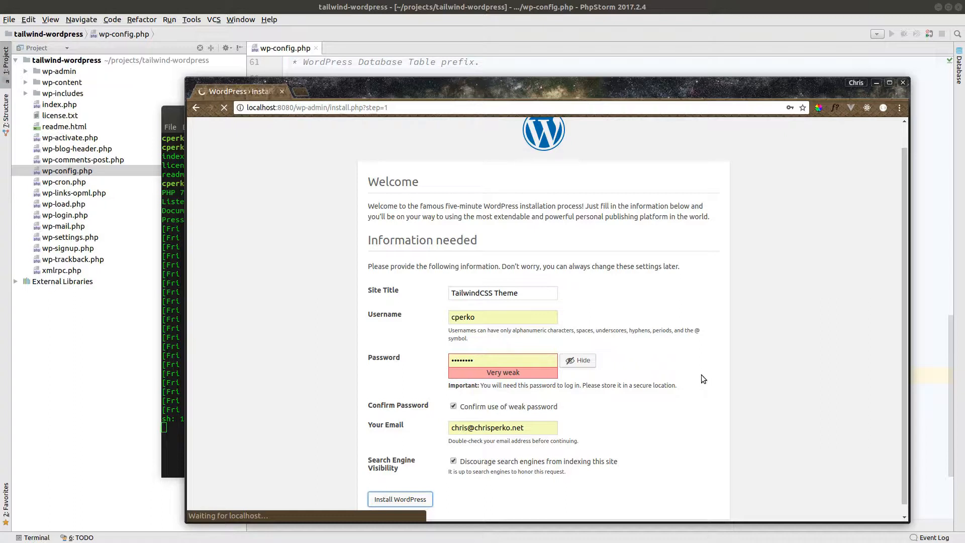
mouse_move(690, 369)
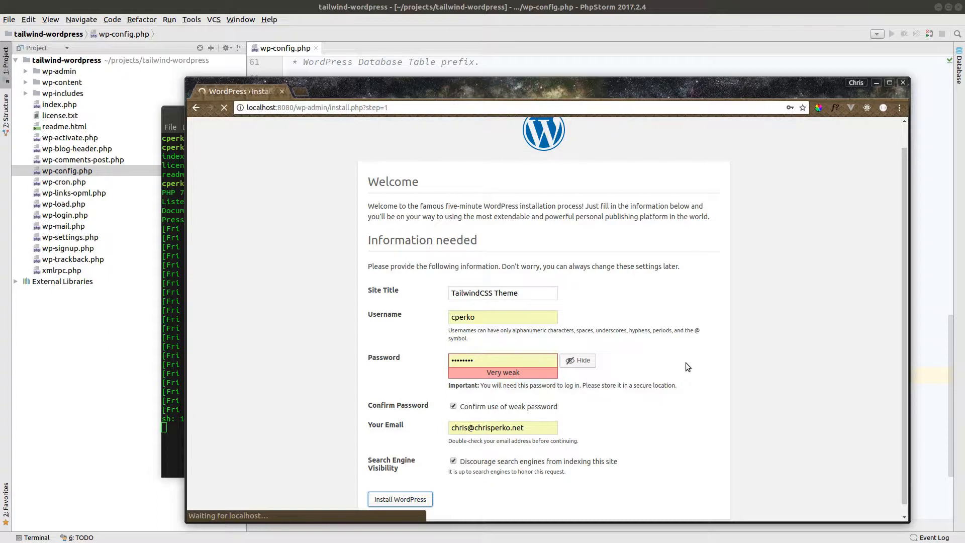
left_click(400, 499)
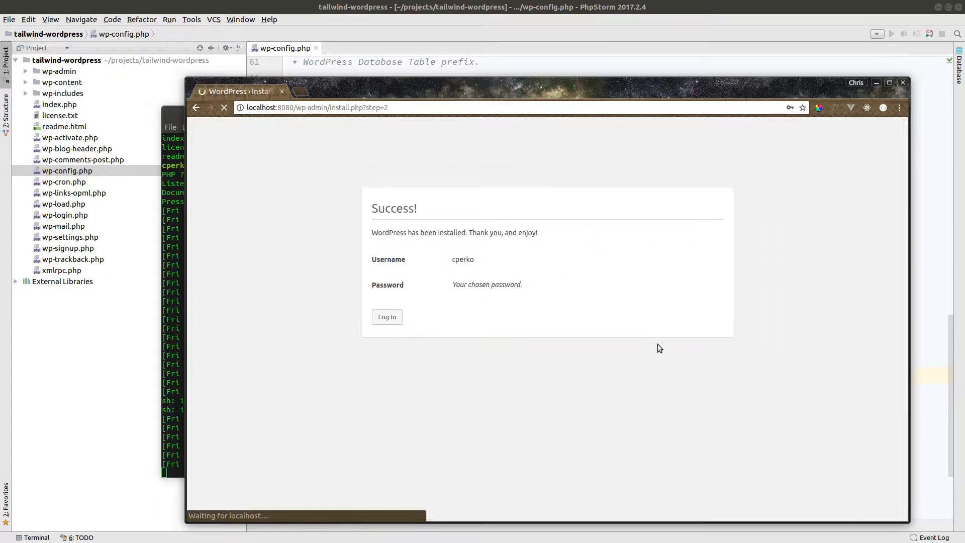
mouse_move(438, 255)
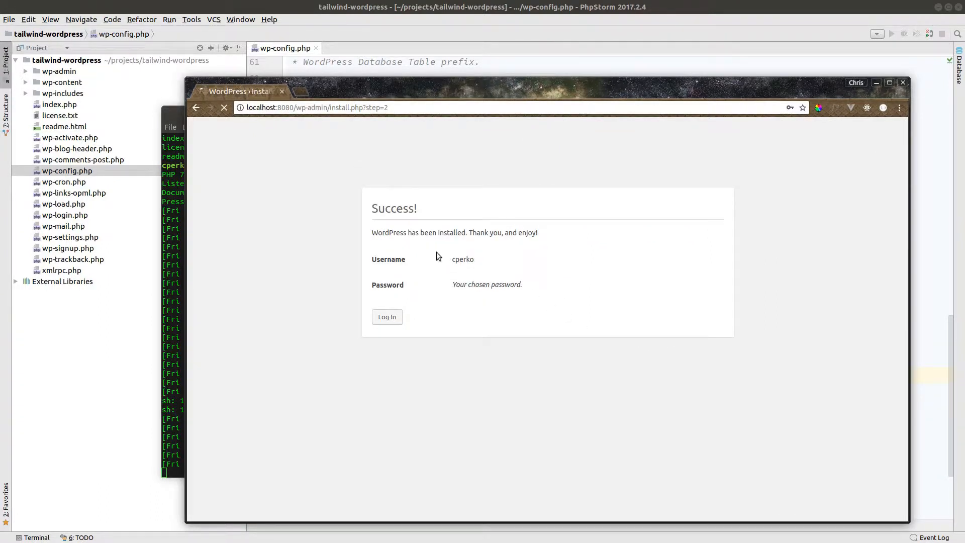
Log in to the new site as cperko from the success page
left_click(386, 317)
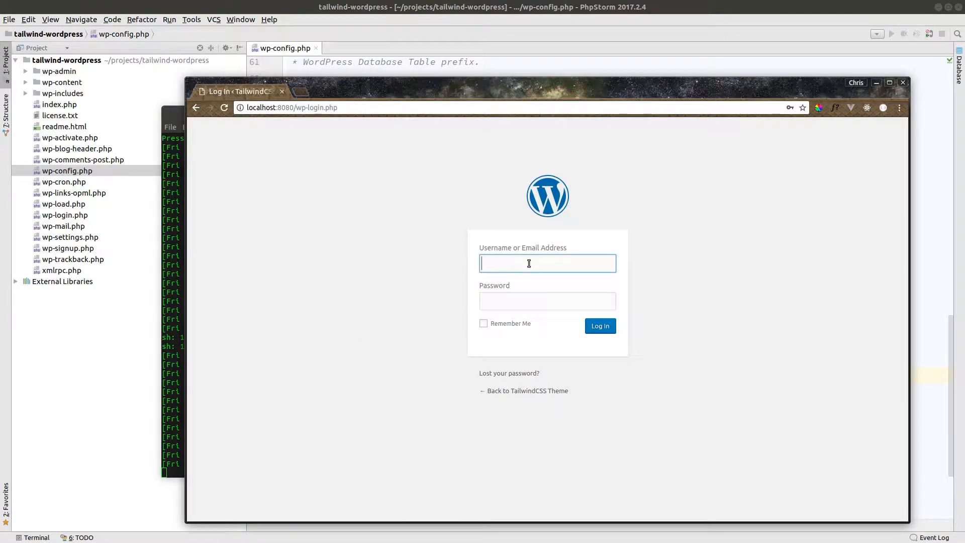
type("cperko")
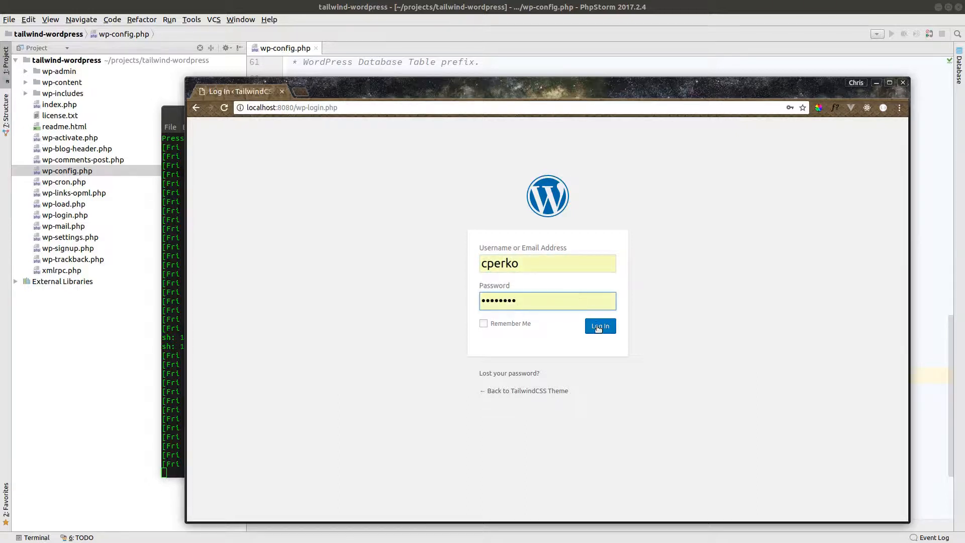
left_click(600, 325)
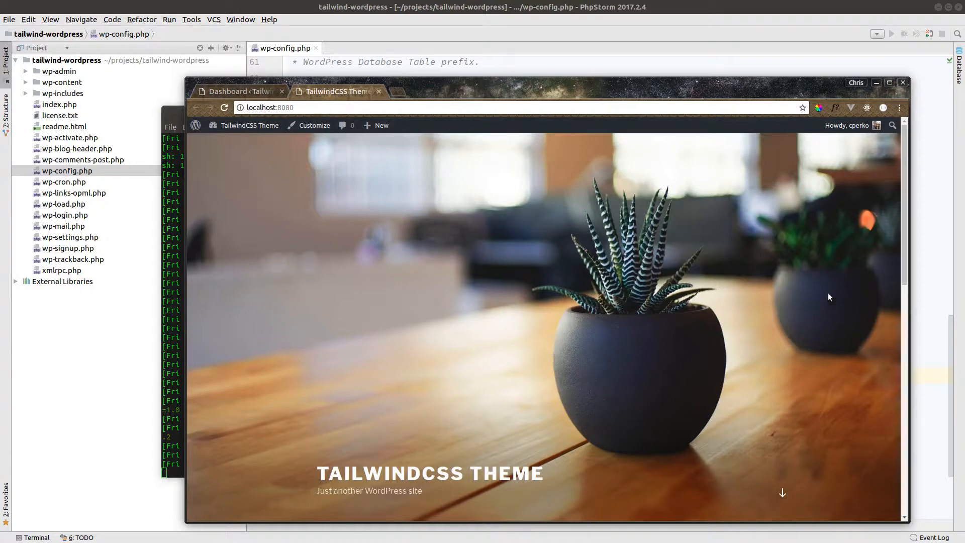
scroll("down", 3)
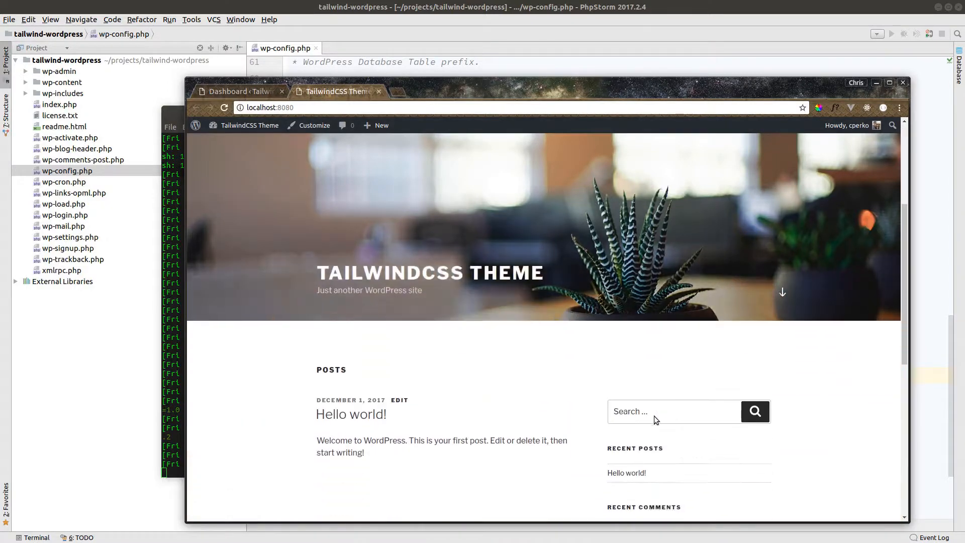
scroll("up", 3)
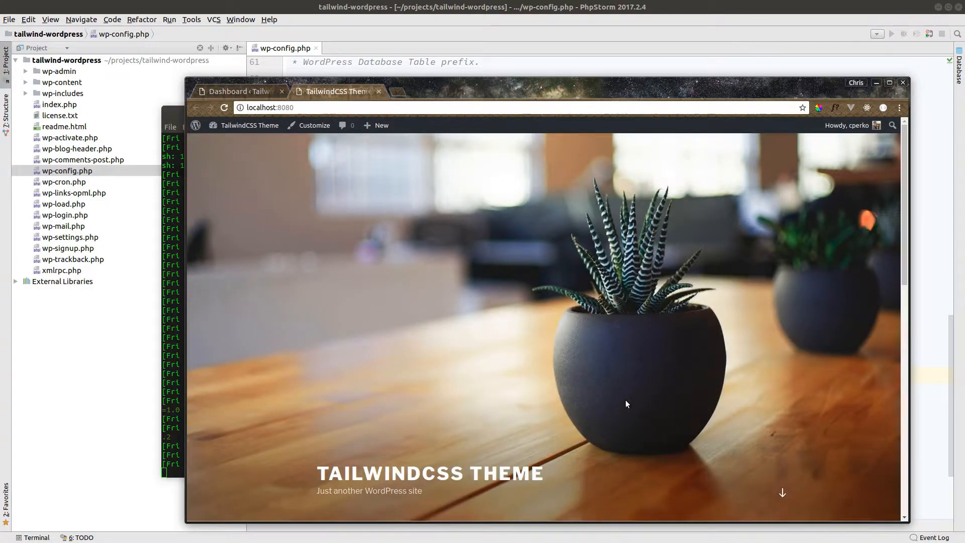
mouse_move(846, 75)
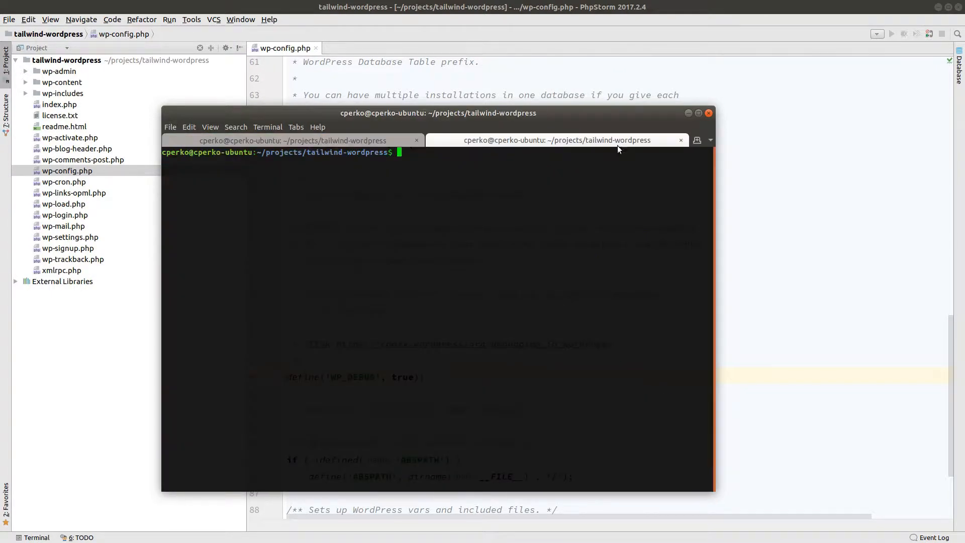
mouse_move(782, 128)
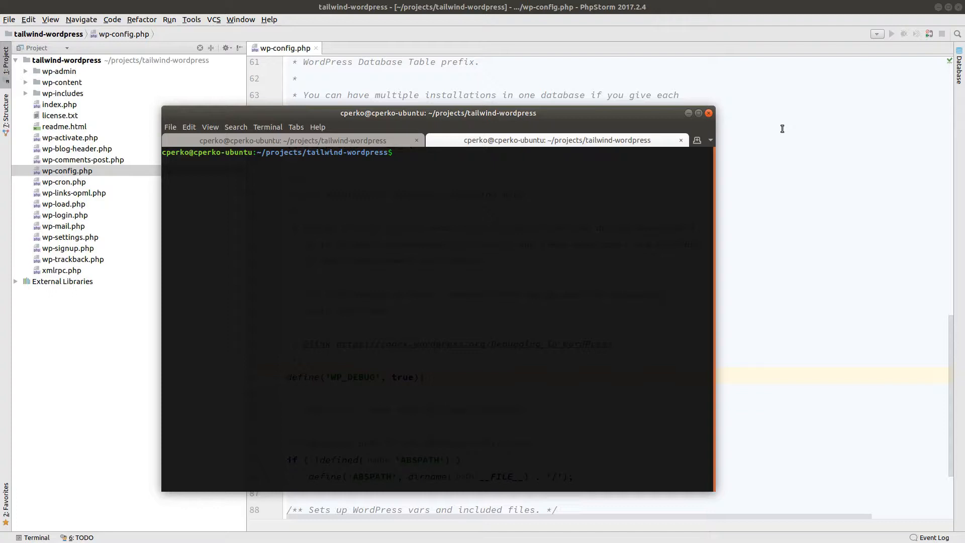
Run wp scaffold to list its subcommands and options
type("wp sc")
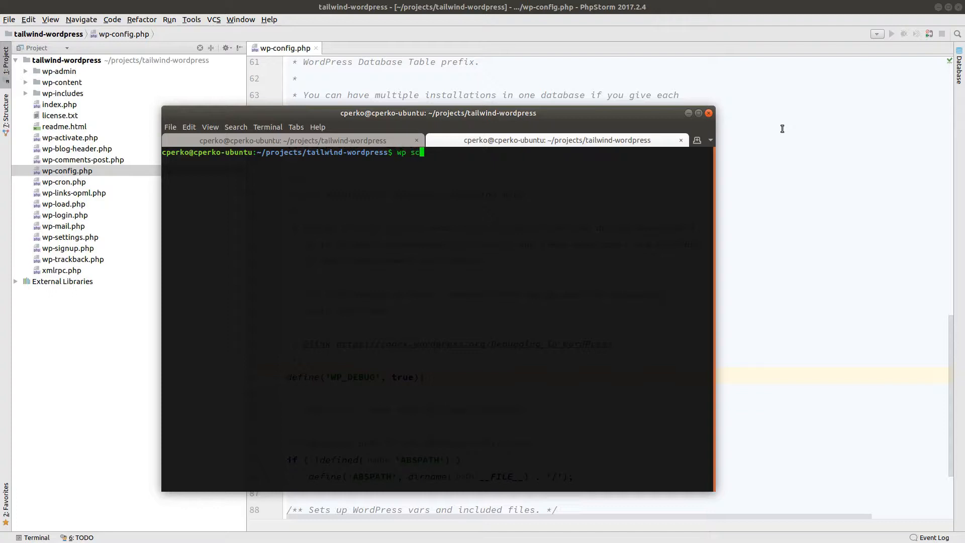
type("affold")
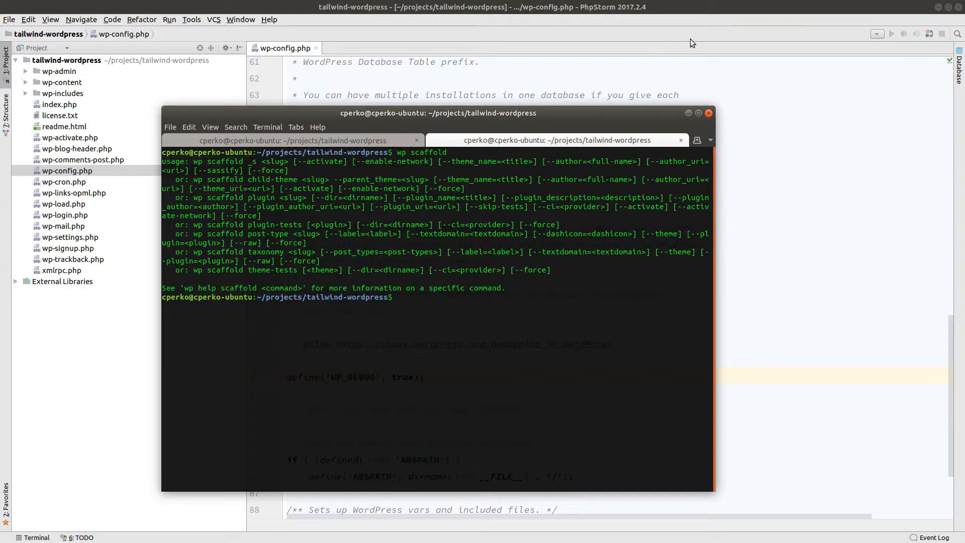
type("wp scaffold _s")
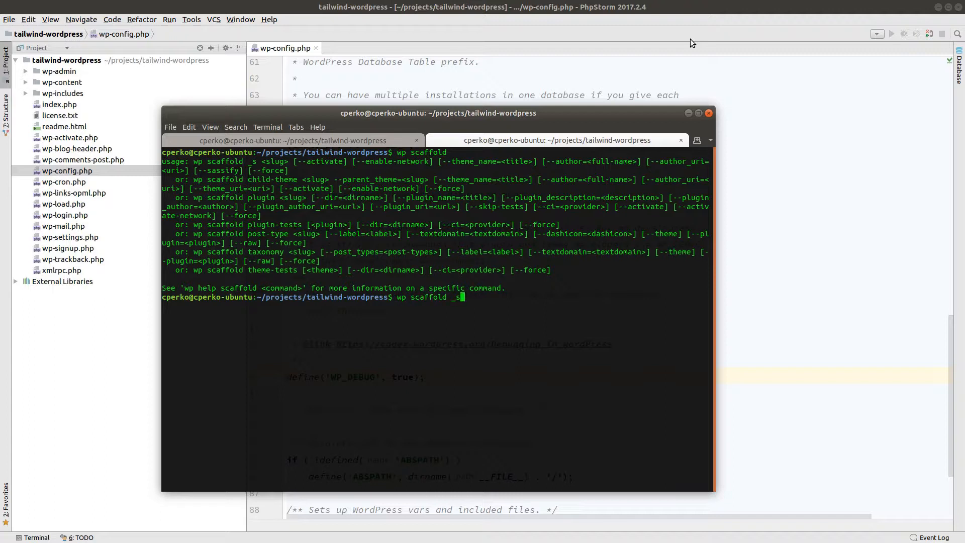
Scaffold and activate the _s theme 'tailwindtheme' named 'Tailwind Theme', author Chris Perko
type("\" \"")
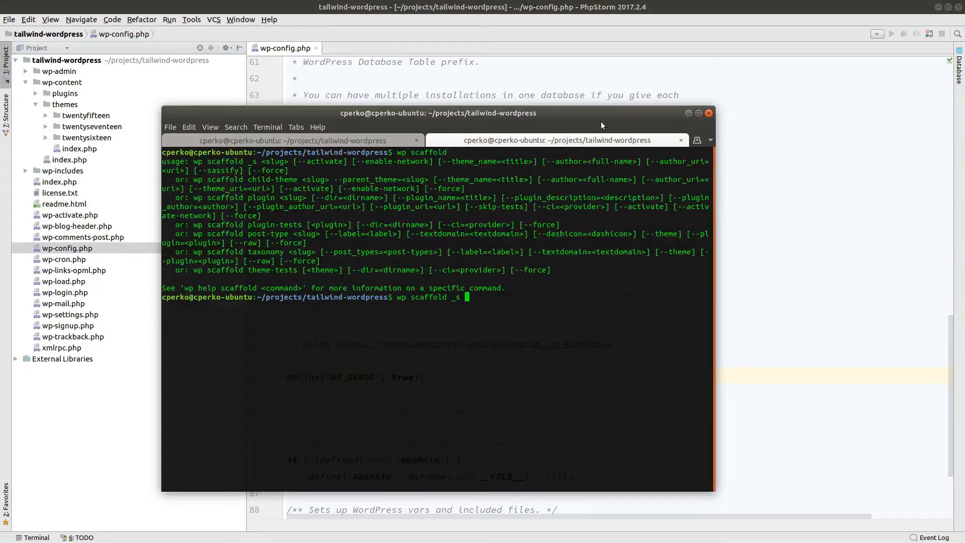
type("t")
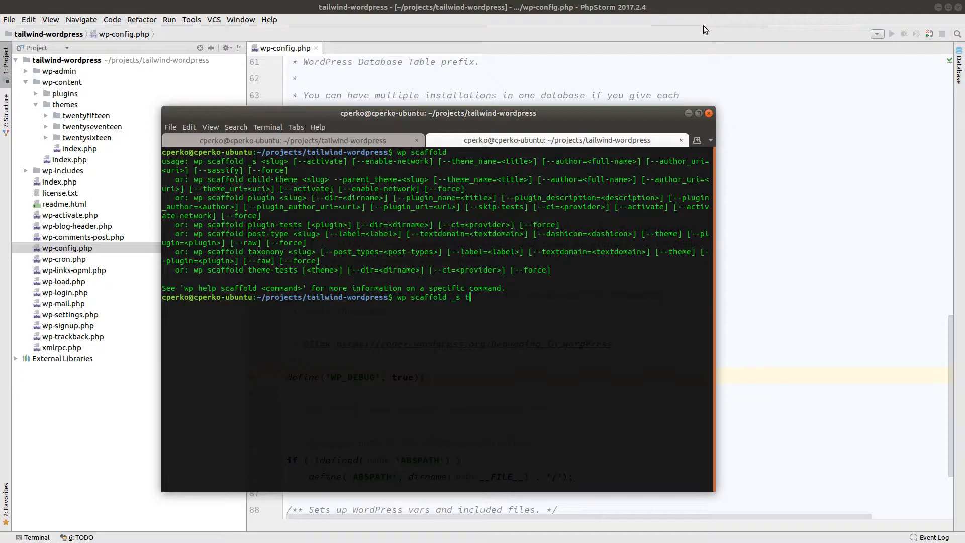
type("ailwindtheme --act")
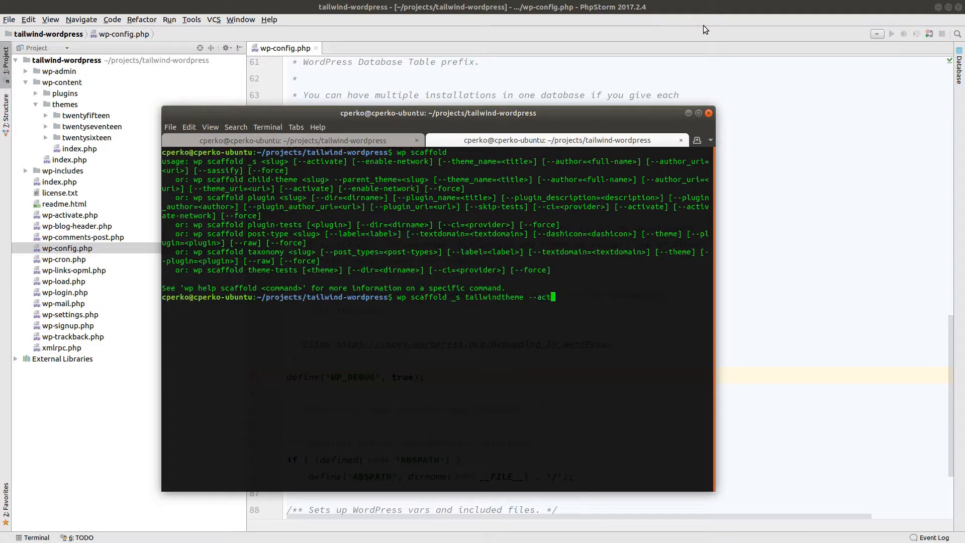
type("ivate --theme")
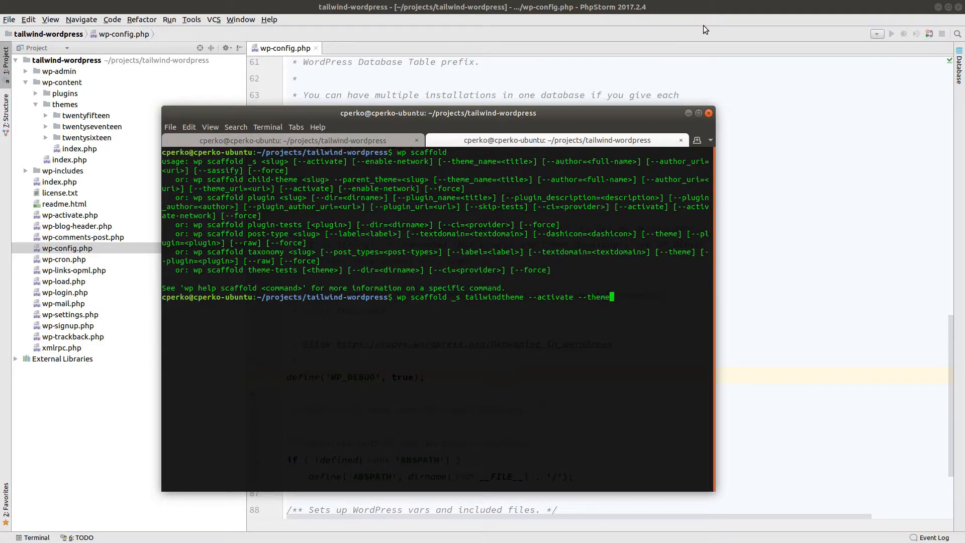
type("_name=\"Tailwind Theme")
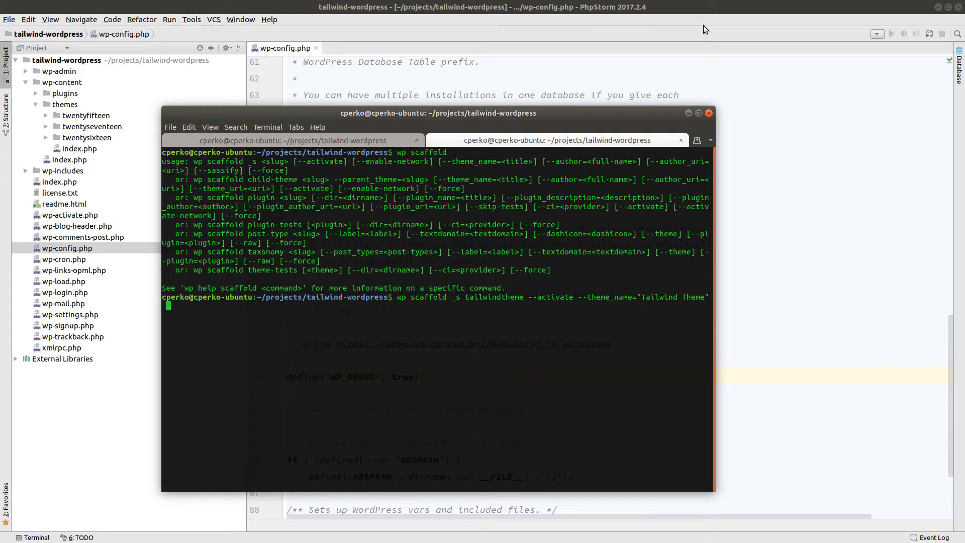
type("--author=\"C")
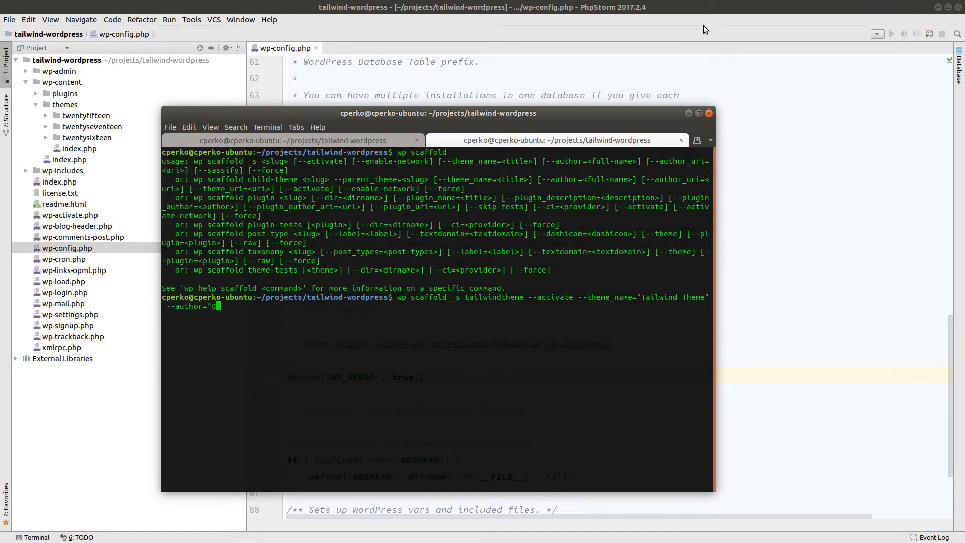
type("hris Perko\"")
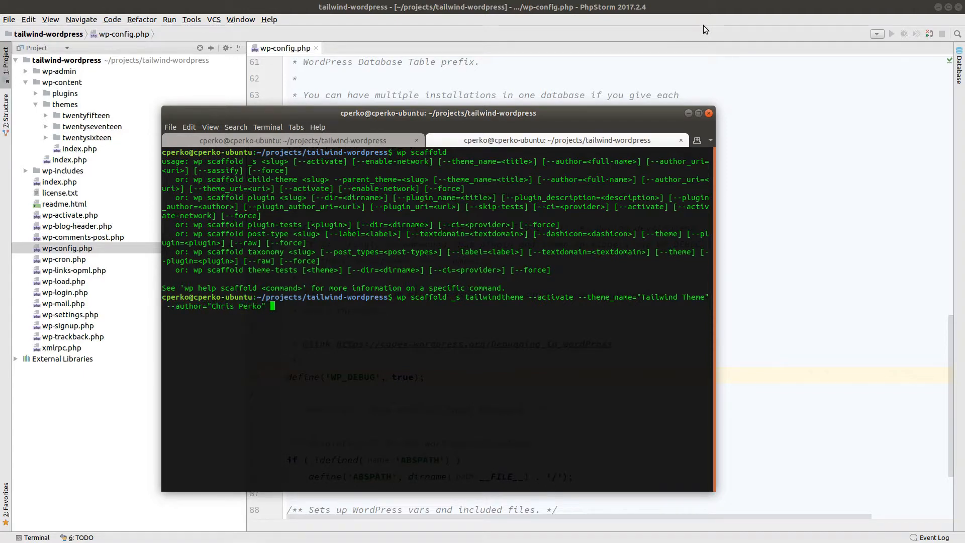
type("--author_uri")
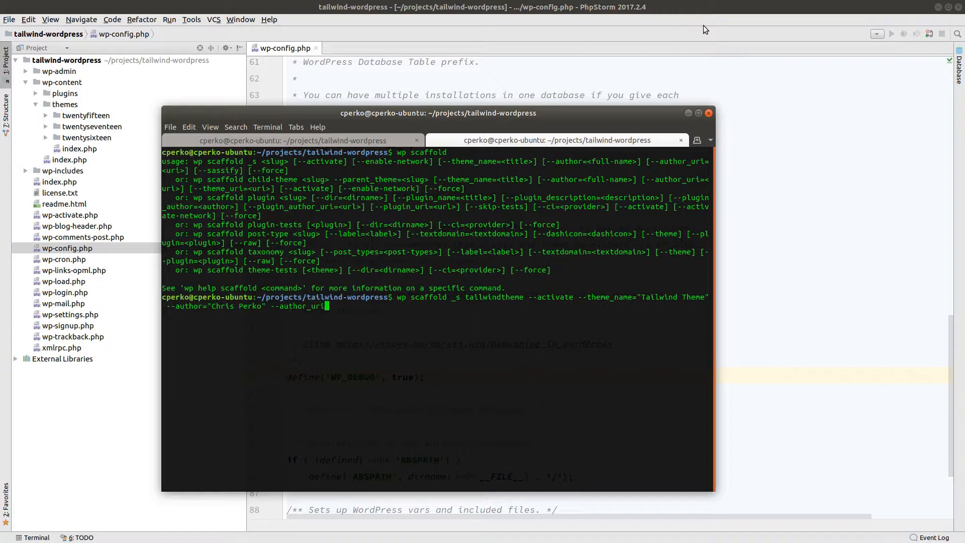
type("\"http:")
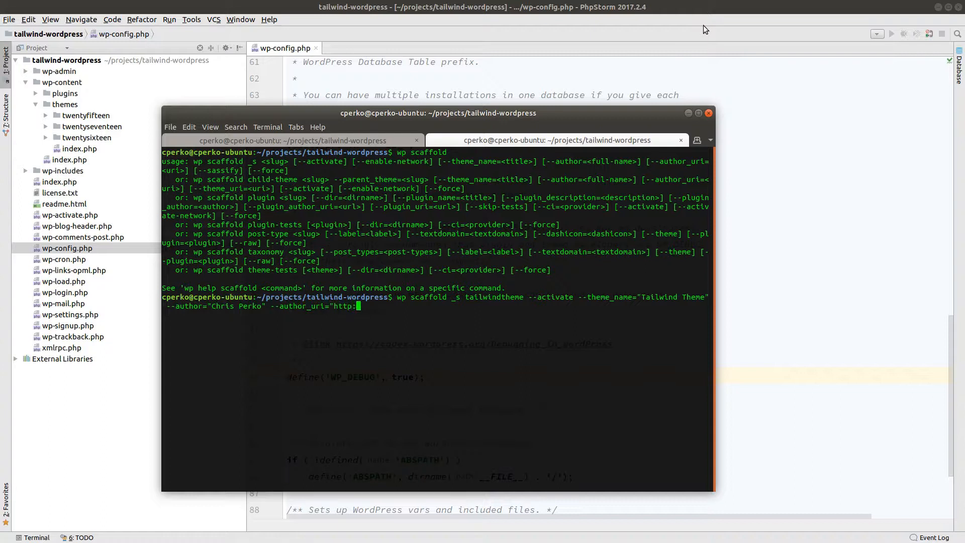
type("//ChrisPerko.n")
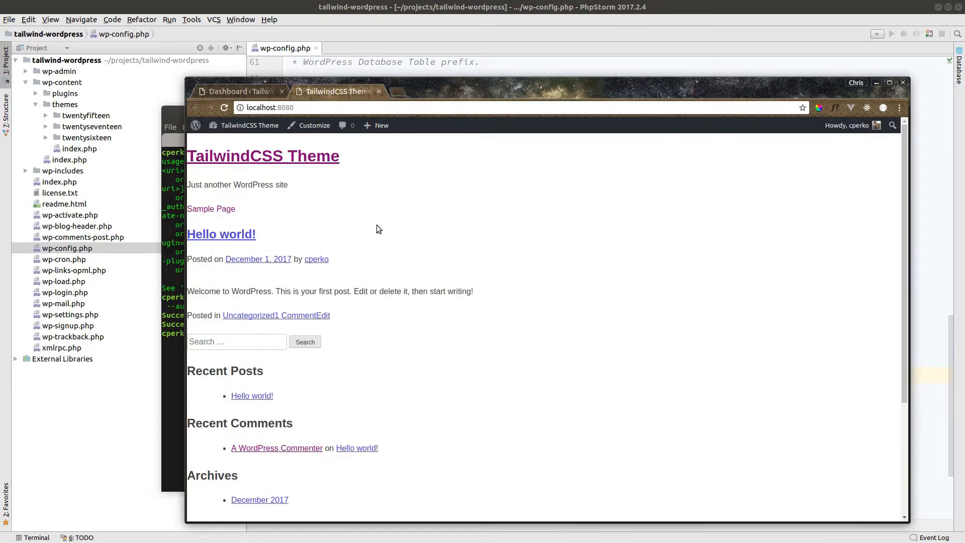
Scroll through the unstyled front page showing the Hello world! post and sidebar widgets
scroll("down", 3)
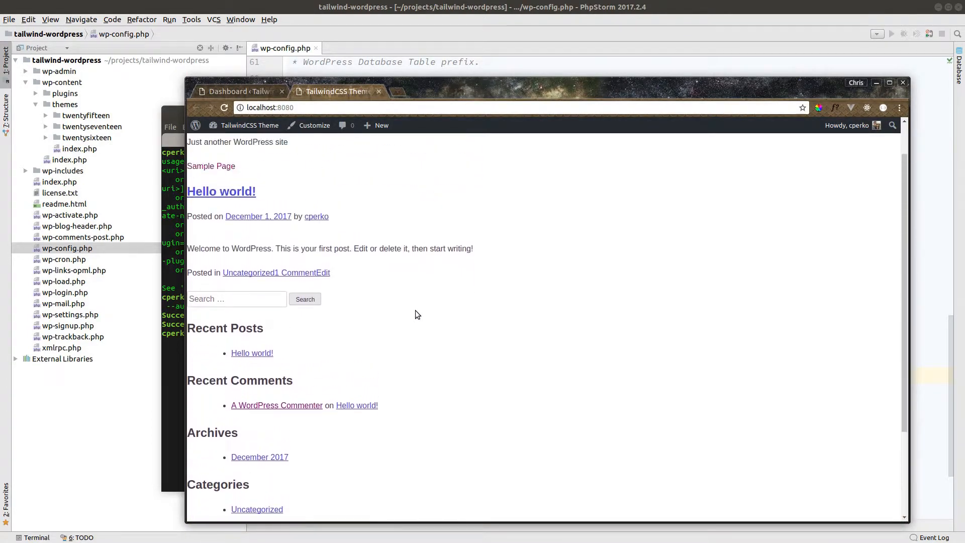
scroll("up", 3)
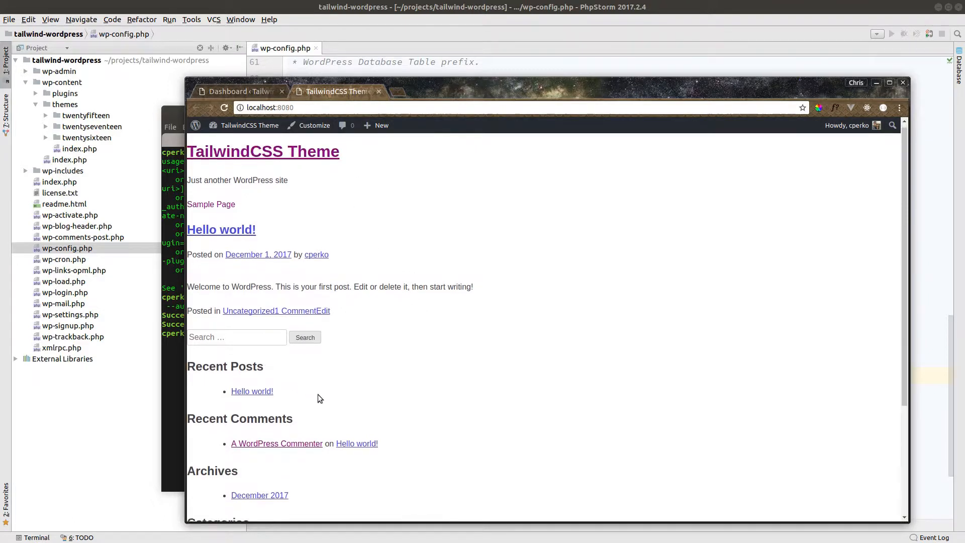
scroll("down", 3)
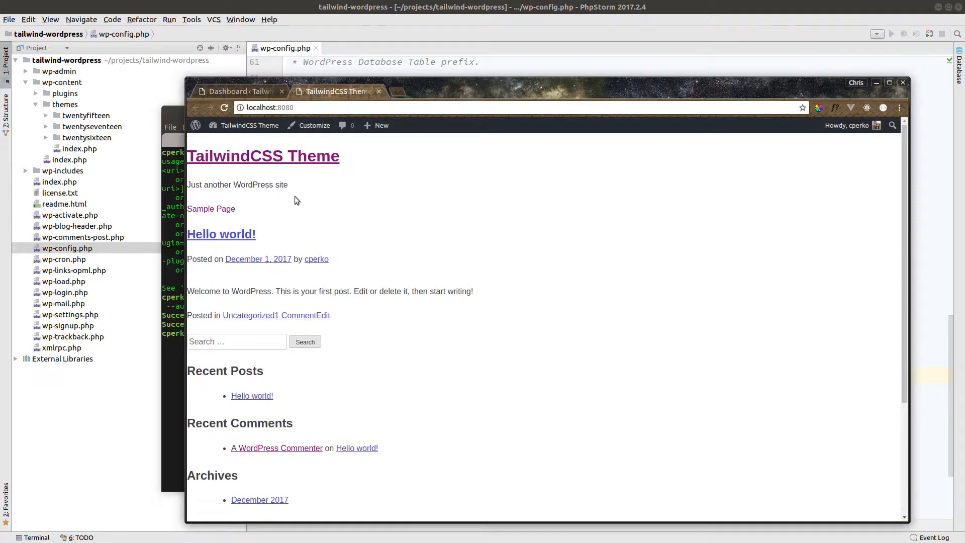
mouse_move(366, 377)
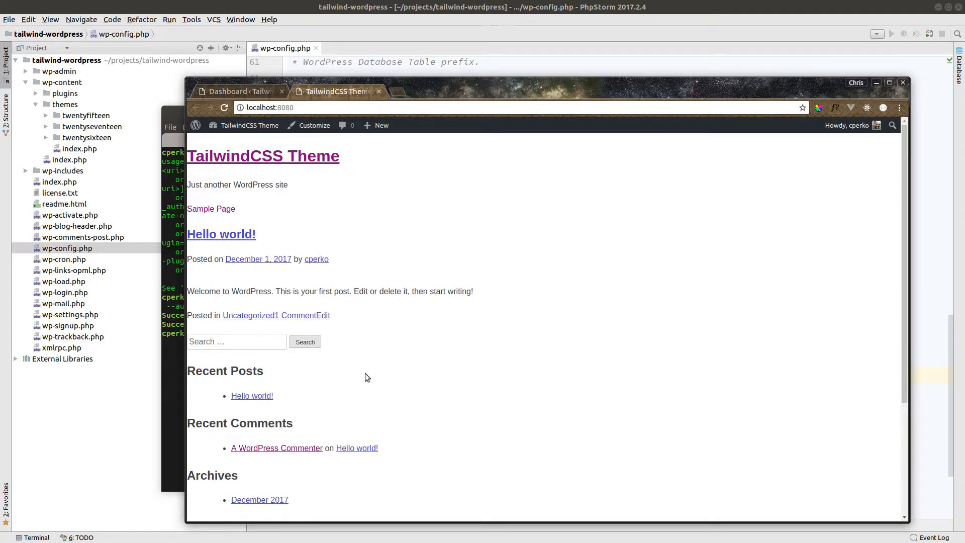
mouse_move(447, 196)
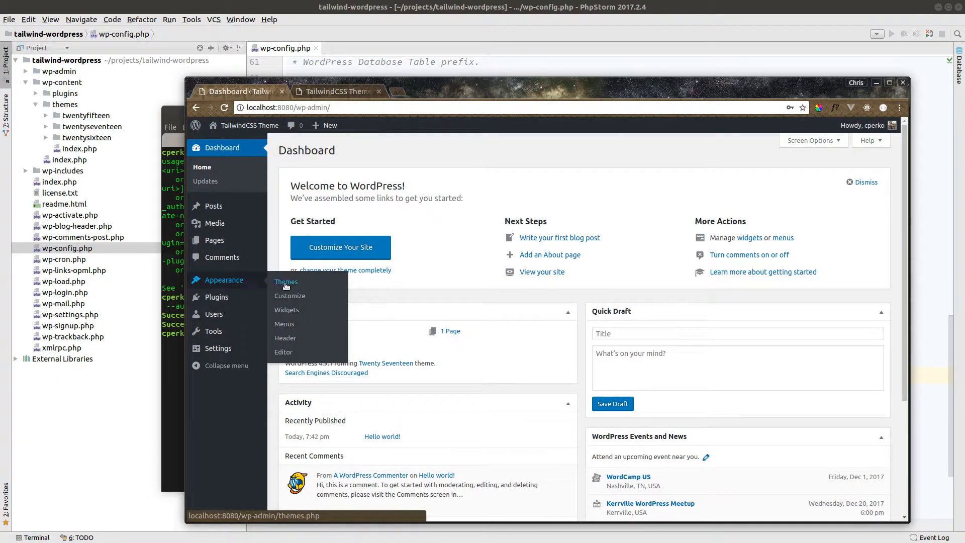
Open Appearance > Themes to see Tailwind Theme marked active
left_click(285, 281)
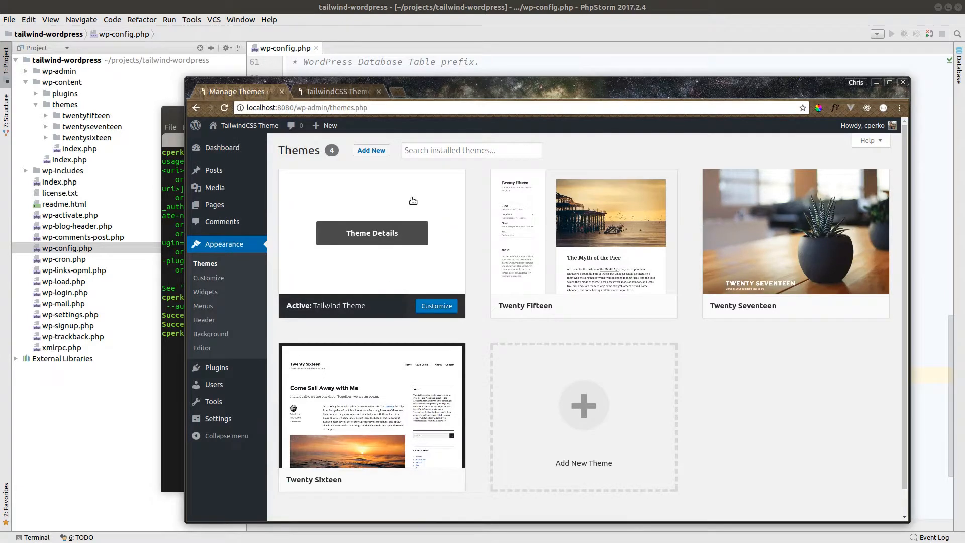
mouse_move(373, 269)
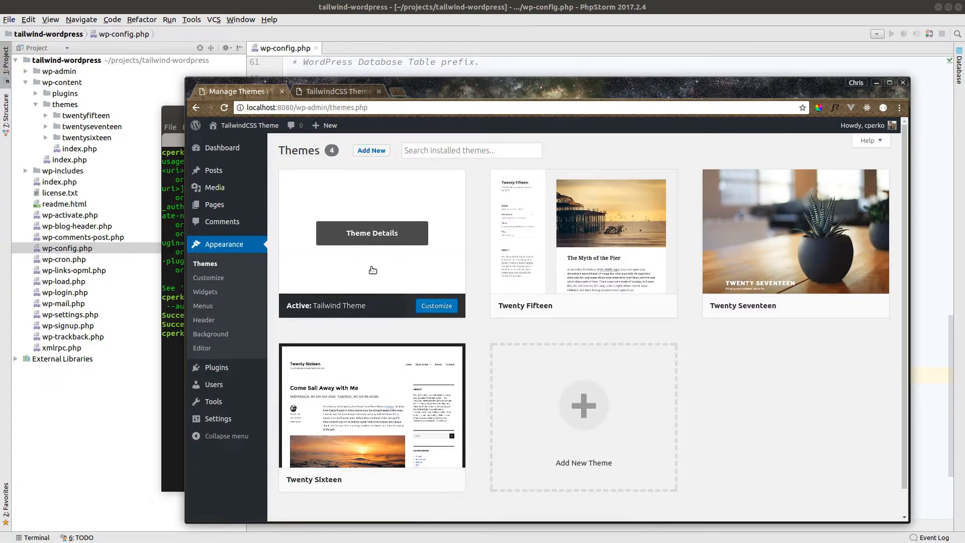